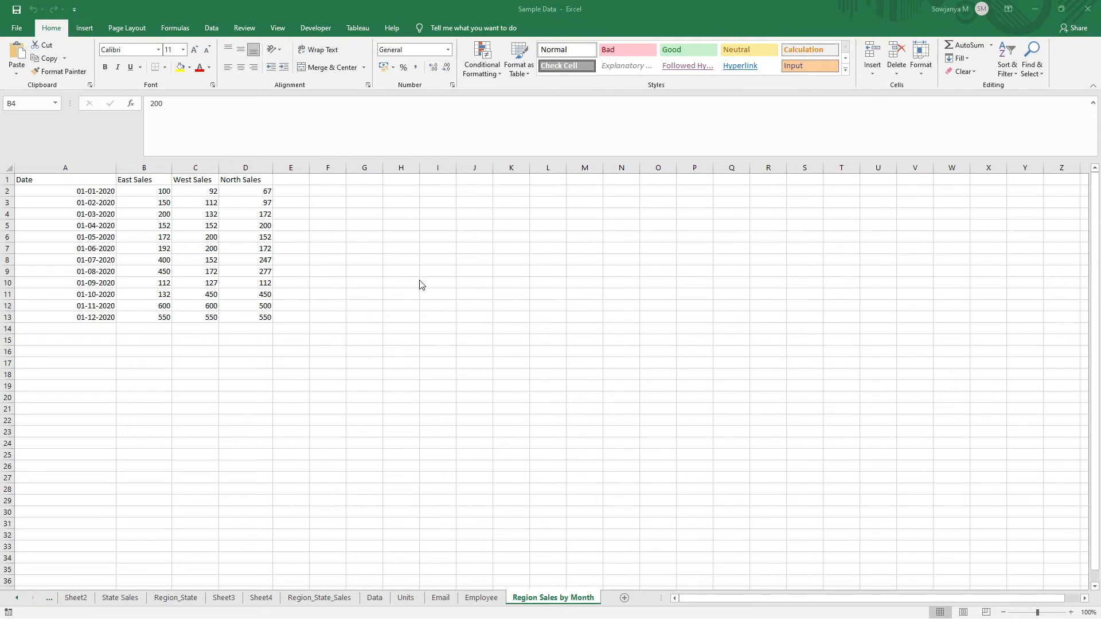
{"action": "mouse_move", "coordinate": [74, 198]}
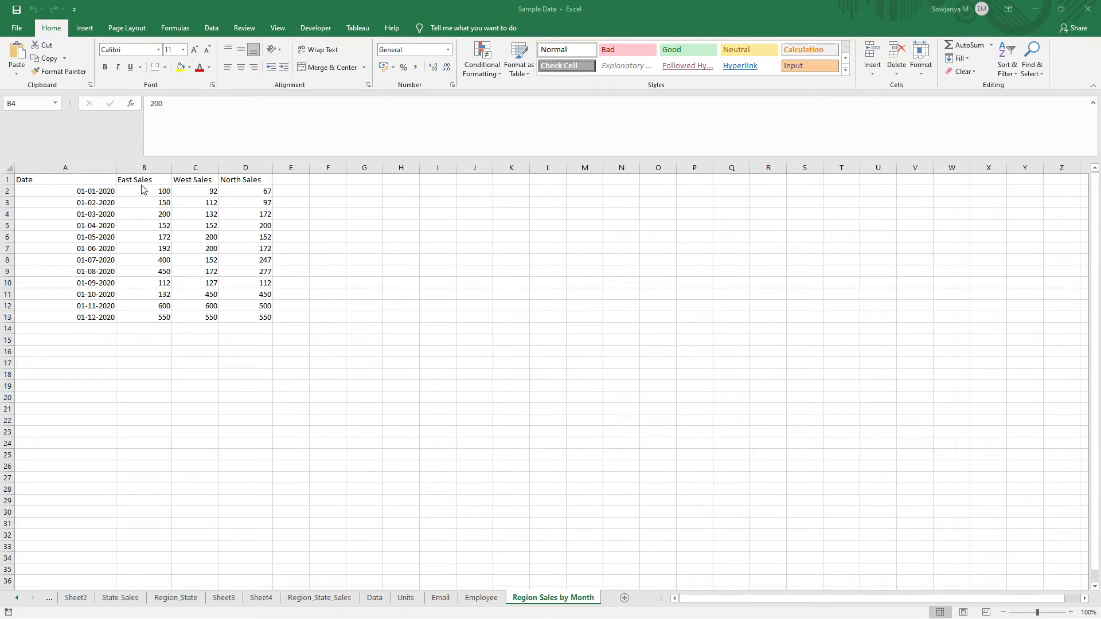
{"action": "mouse_move", "coordinate": [147, 185]}
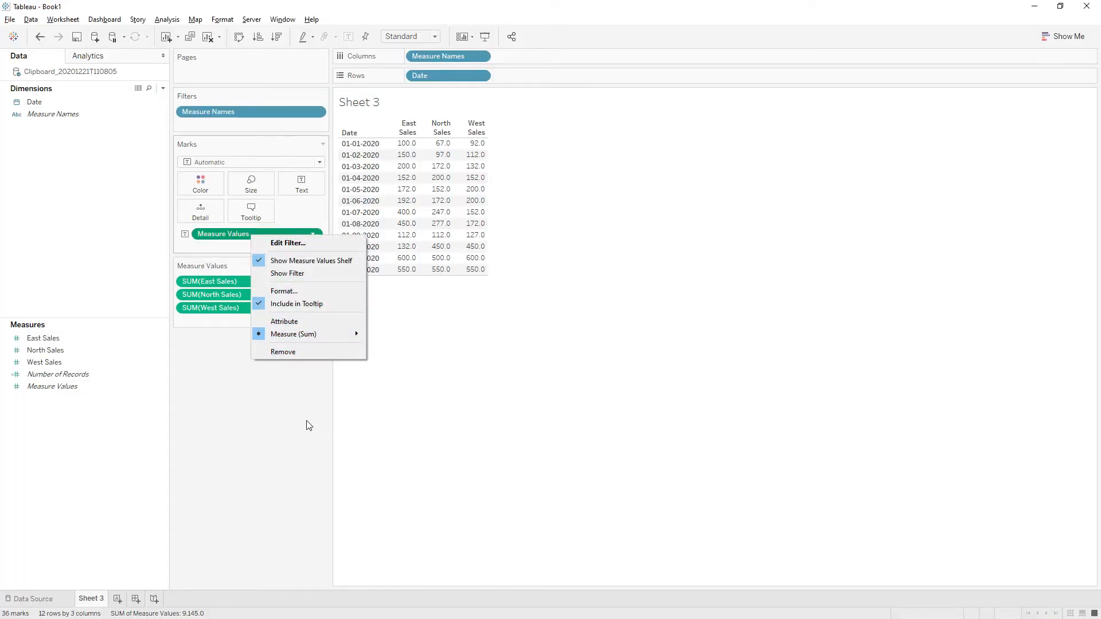
- Create a 'Total Sales' calculated field as SUM([East Sales])+SUM([North Sales])+SUM([West Sales])
{"action": "left_click", "coordinate": [269, 406]}
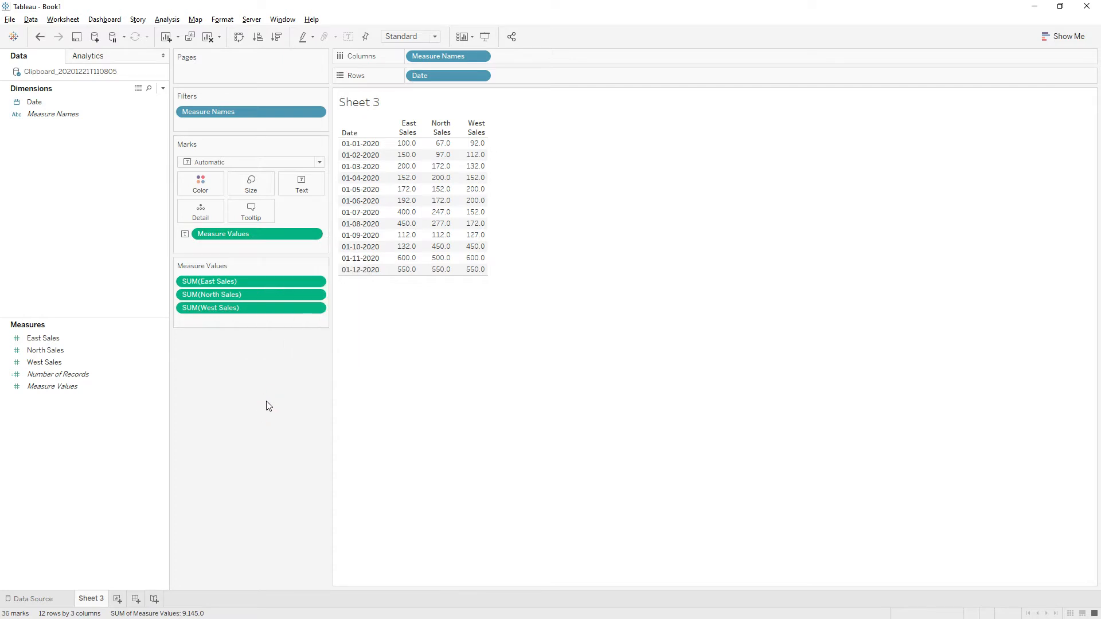
{"action": "mouse_move", "coordinate": [97, 439]}
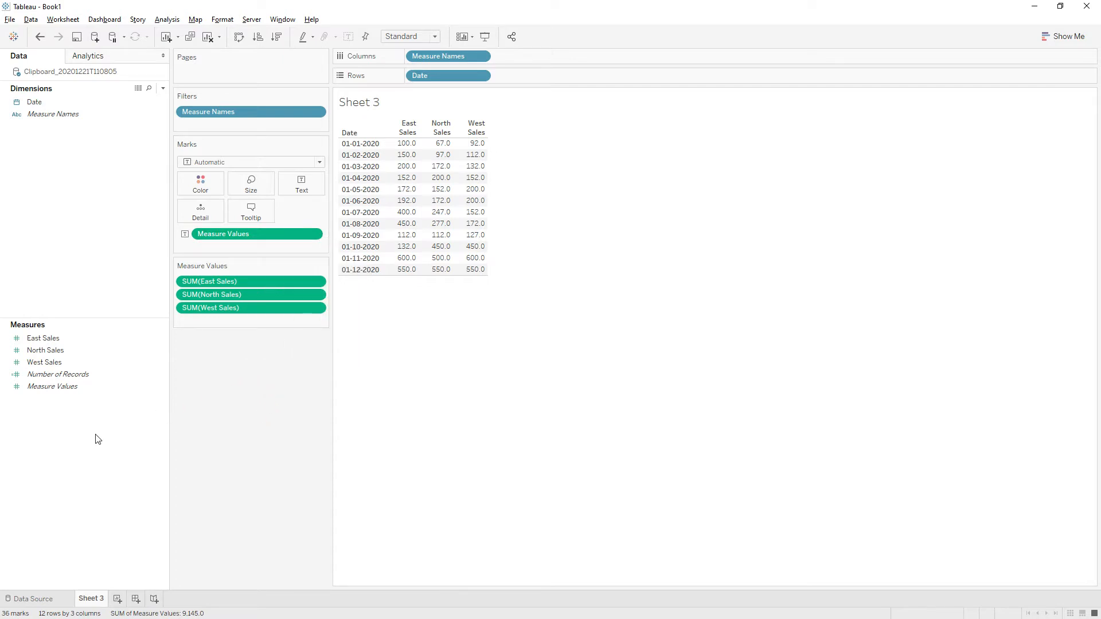
{"action": "mouse_move", "coordinate": [44, 443]}
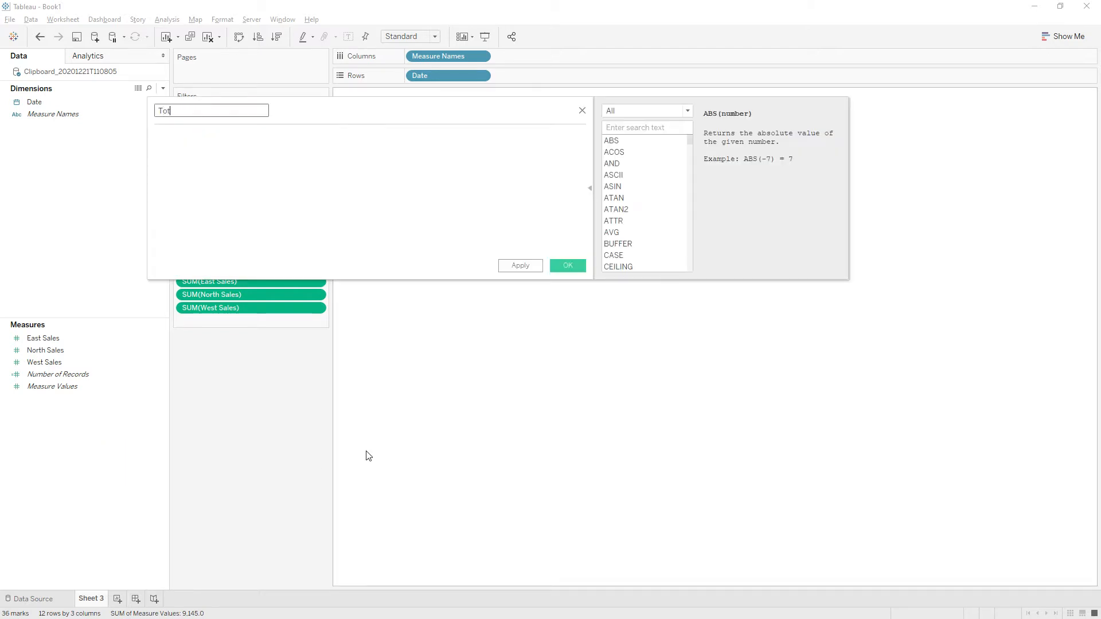
{"action": "type", "text": "Total Sales"}
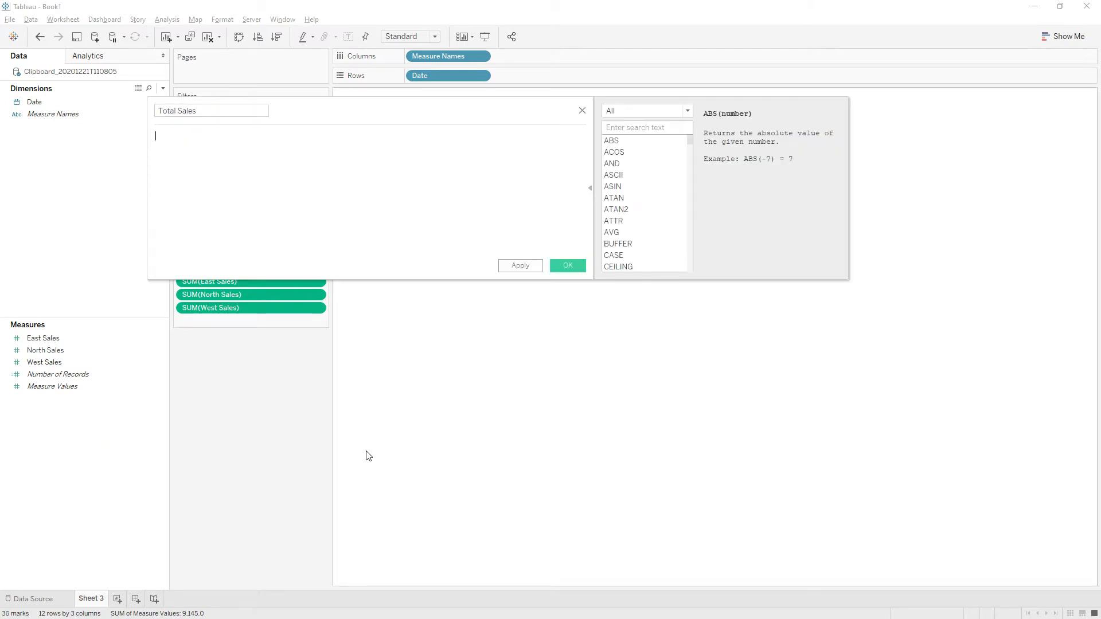
{"action": "type", "text": "SUM(e"}
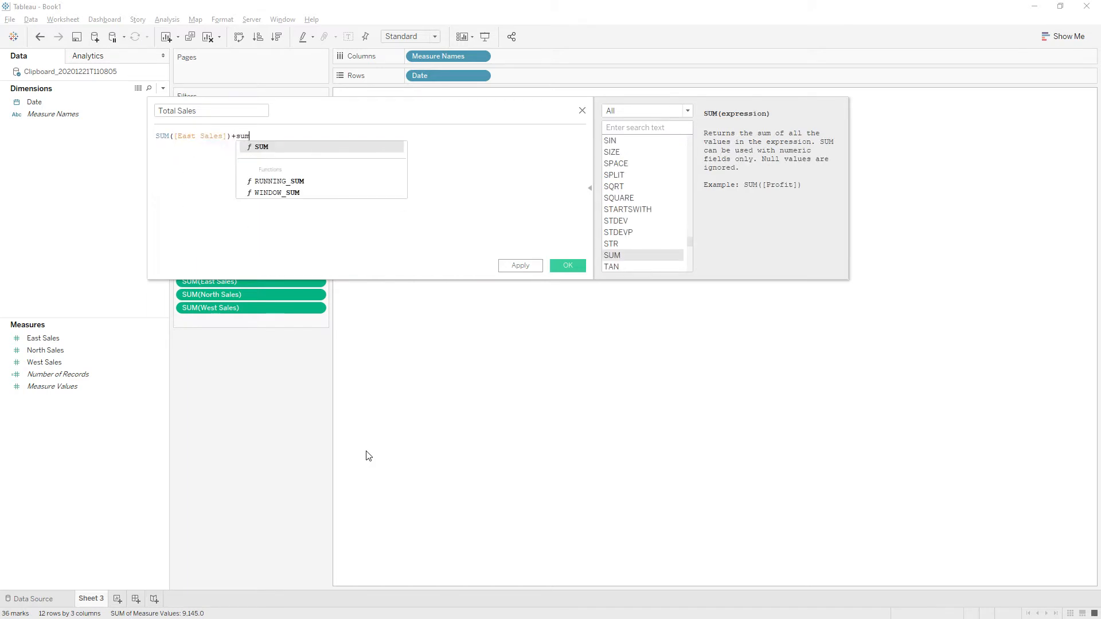
{"action": "type", "text": "(noth"}
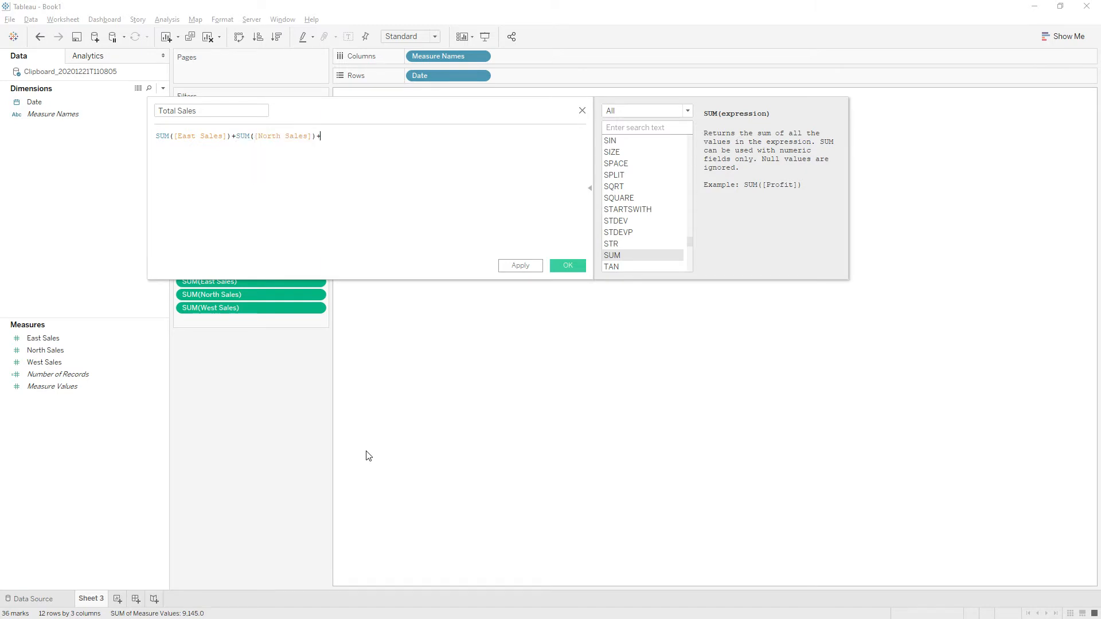
{"action": "type", "text": "+SUM(we"}
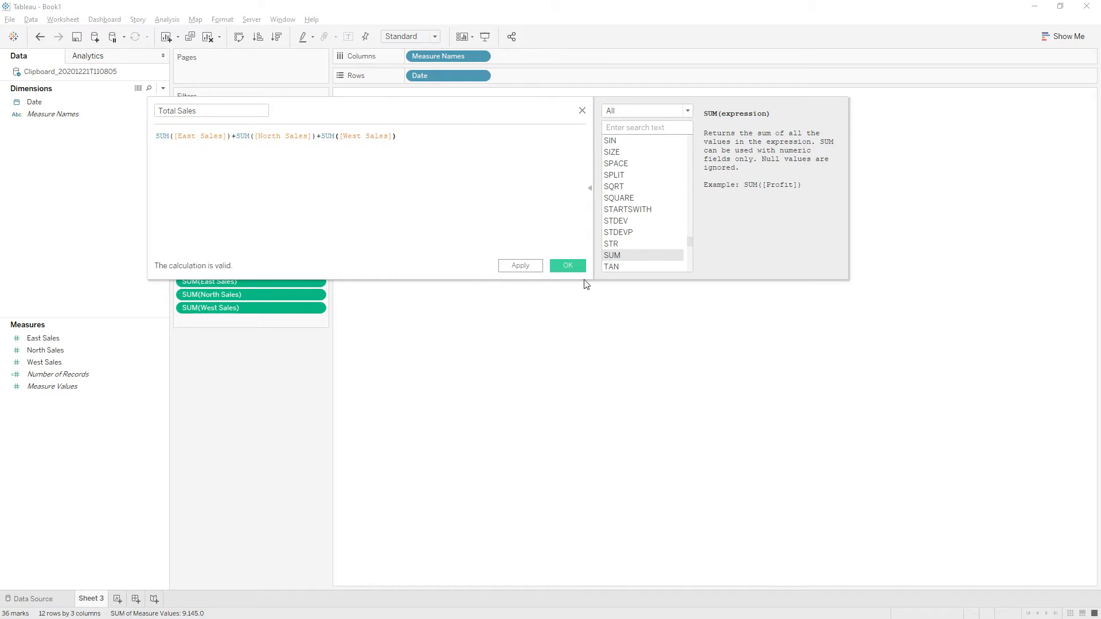
{"action": "left_click", "coordinate": [566, 265]}
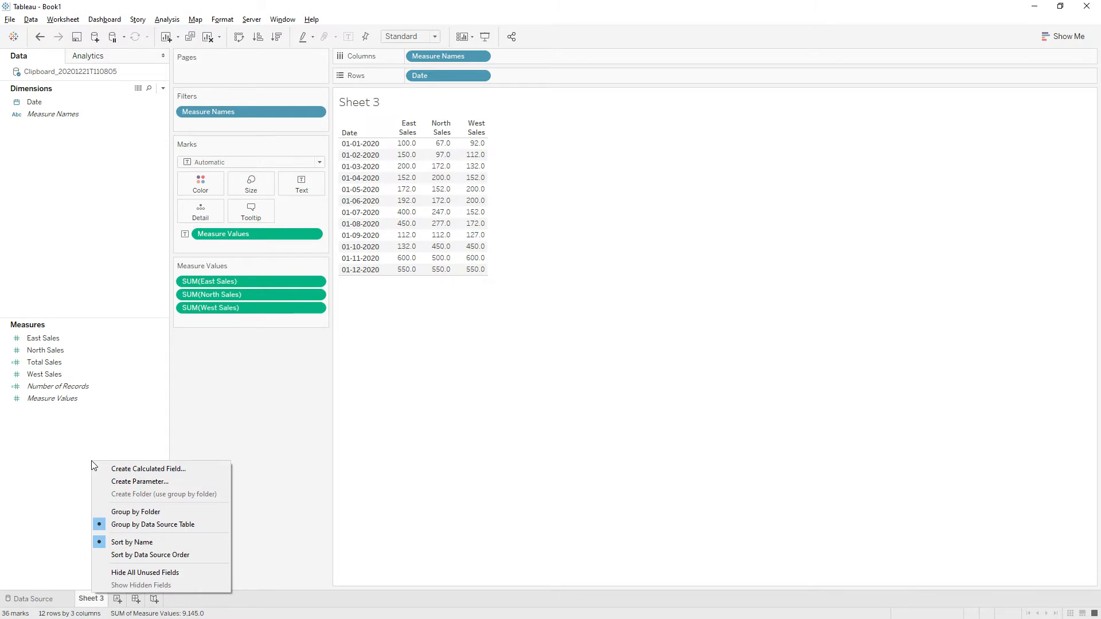
{"action": "mouse_move", "coordinate": [140, 482]}
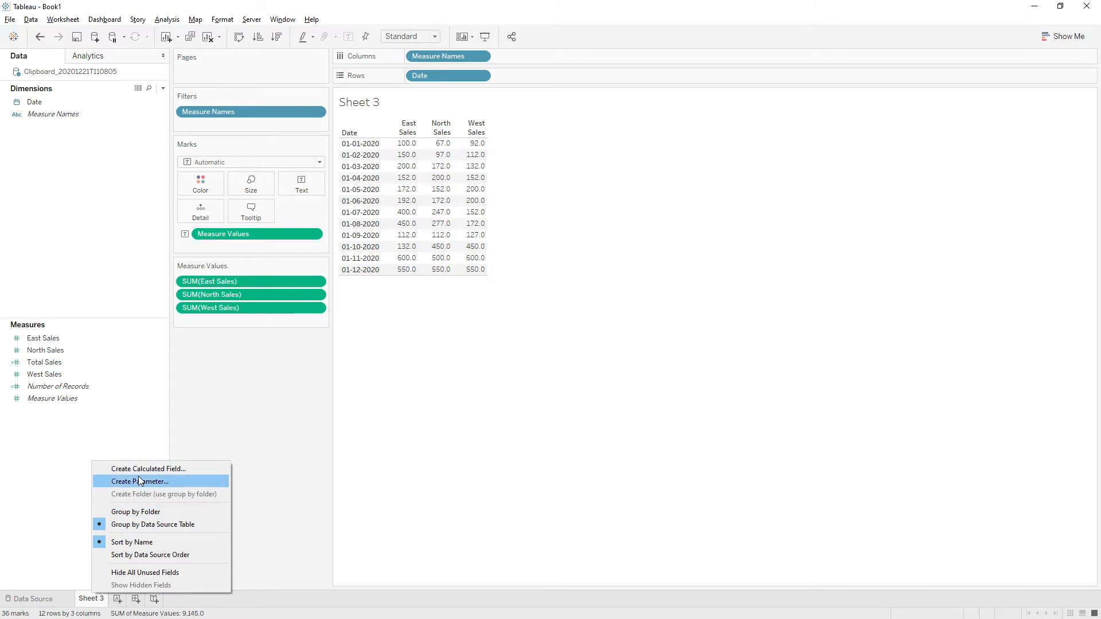
- Add a '% East Sales' calculated field computing SUM([East Sales])/[Total Sales]
{"action": "left_click", "coordinate": [147, 469]}
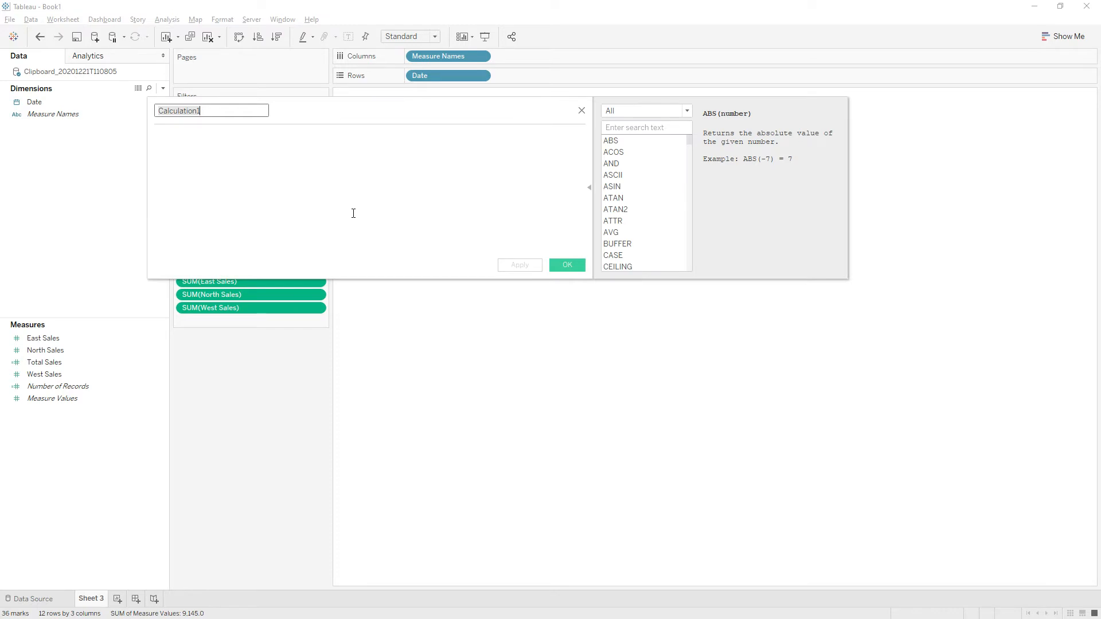
{"action": "type", "text": "% East"}
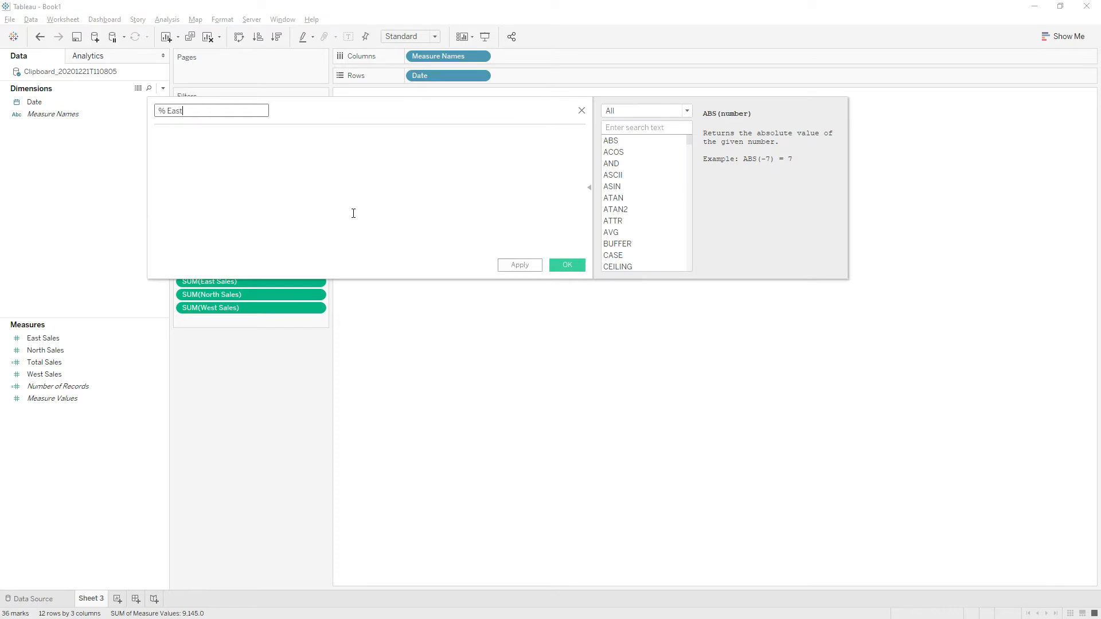
{"action": "type", "text": "su"}
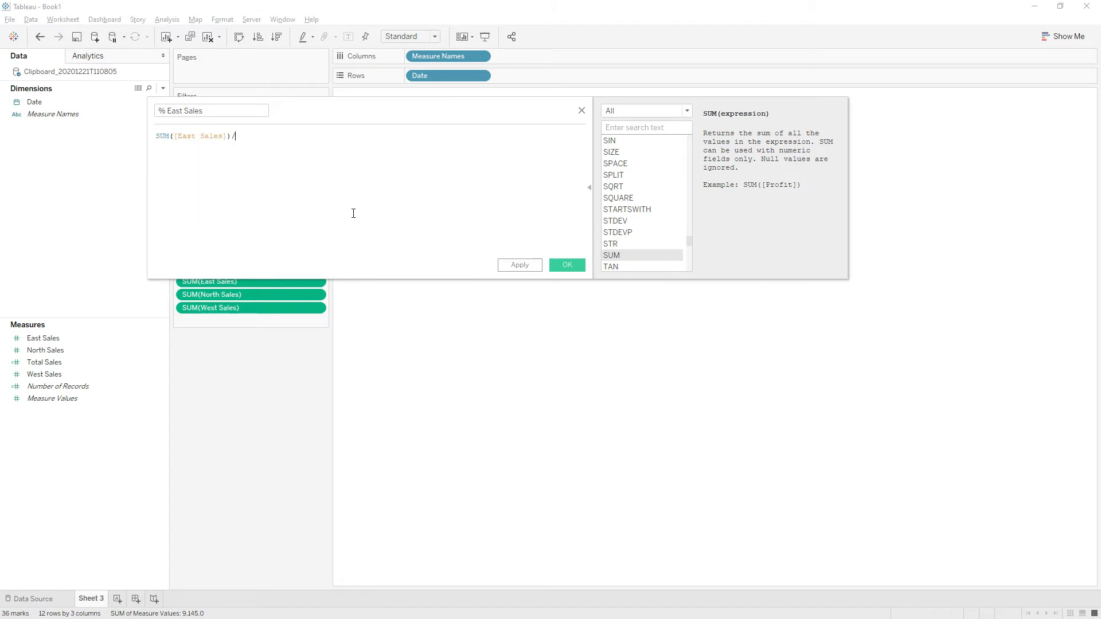
{"action": "type", "text": "TOTAL"}
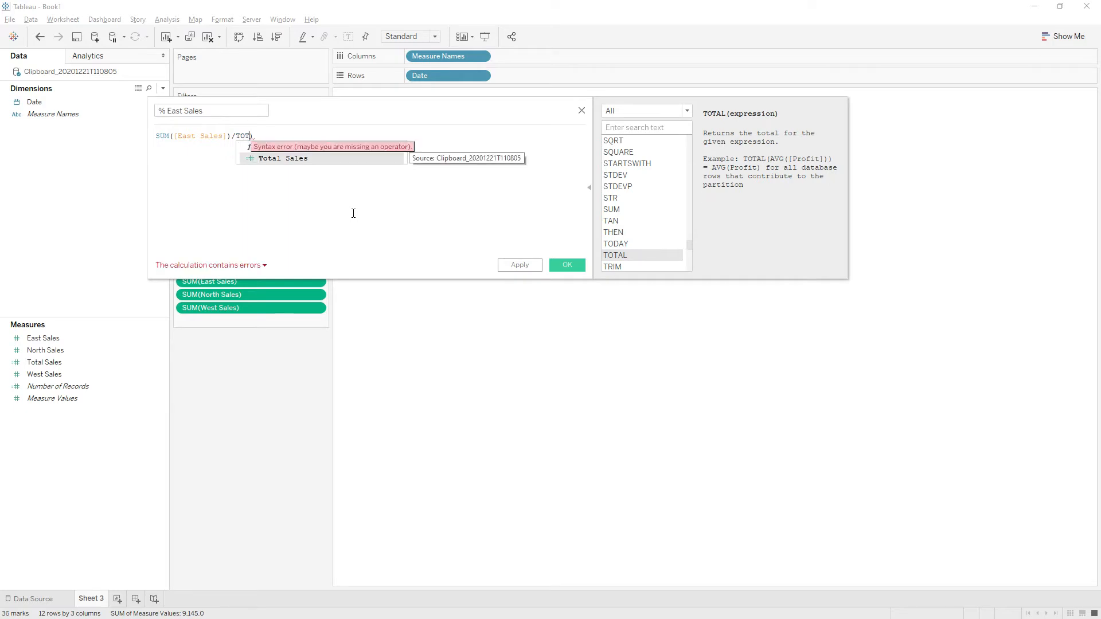
{"action": "left_click", "coordinate": [566, 265]}
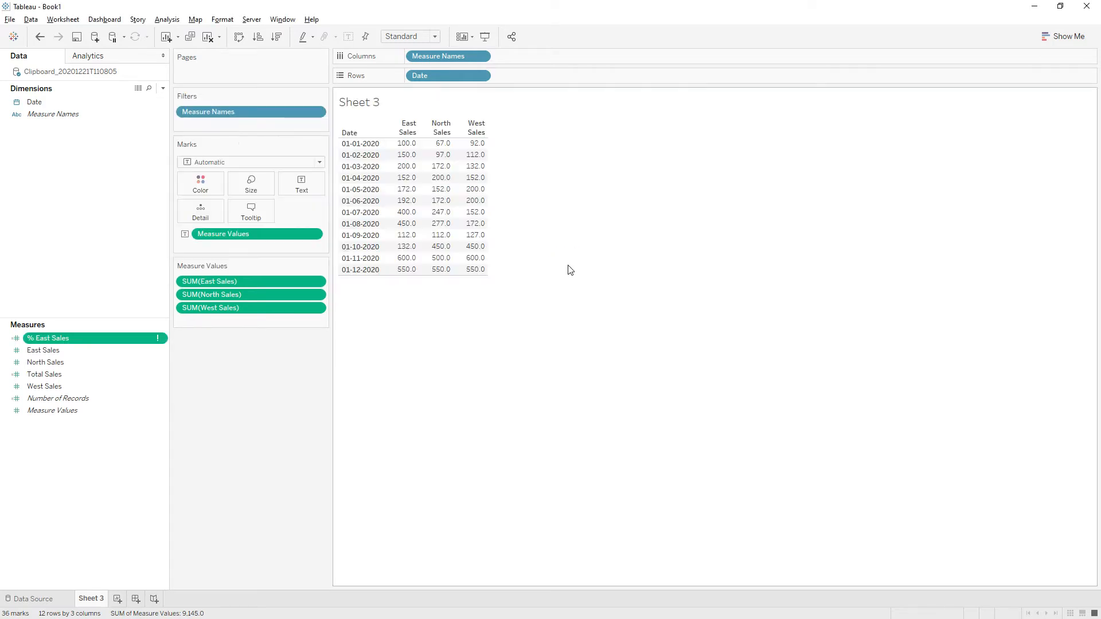
- Duplicate '% East Sales' and begin converting the copy into '% North Sales'
{"action": "right_click", "coordinate": [47, 338]}
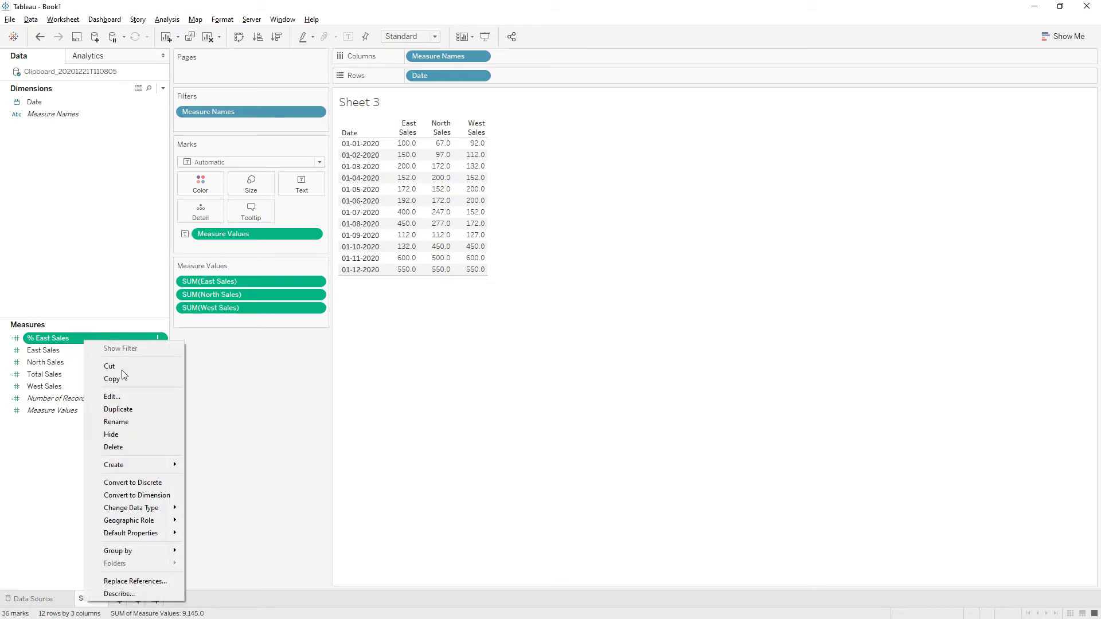
{"action": "left_click", "coordinate": [112, 397]}
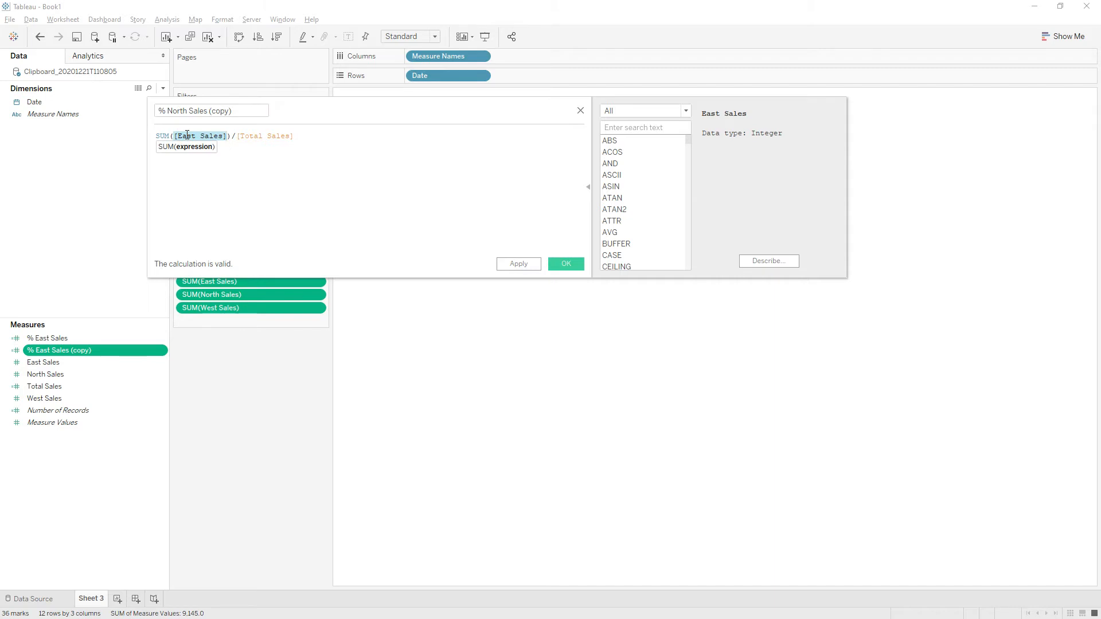
{"action": "type", "text": "north"}
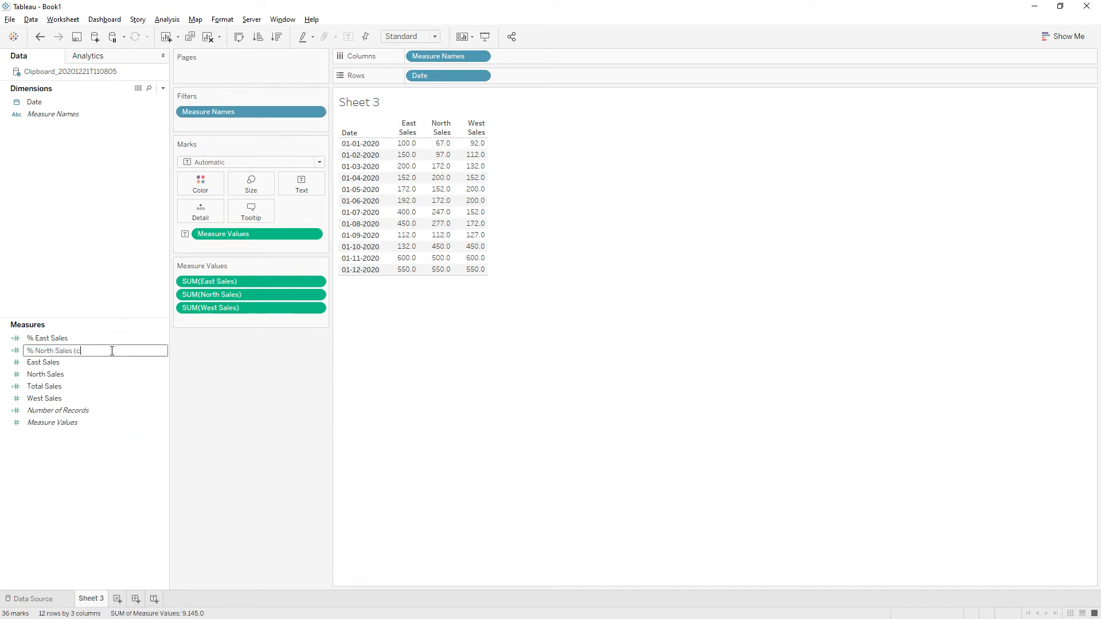
- Duplicate '% North Sales' into '% West Sales' using [West Sales], then list regional totals instead of dates
{"action": "right_click", "coordinate": [50, 350]}
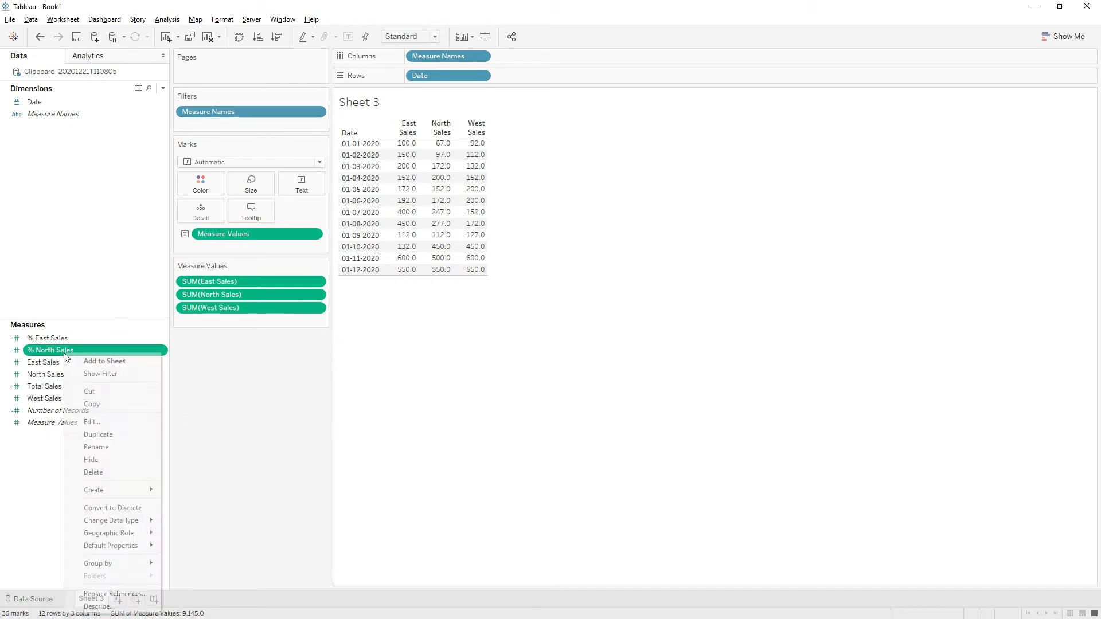
{"action": "left_click", "coordinate": [98, 434]}
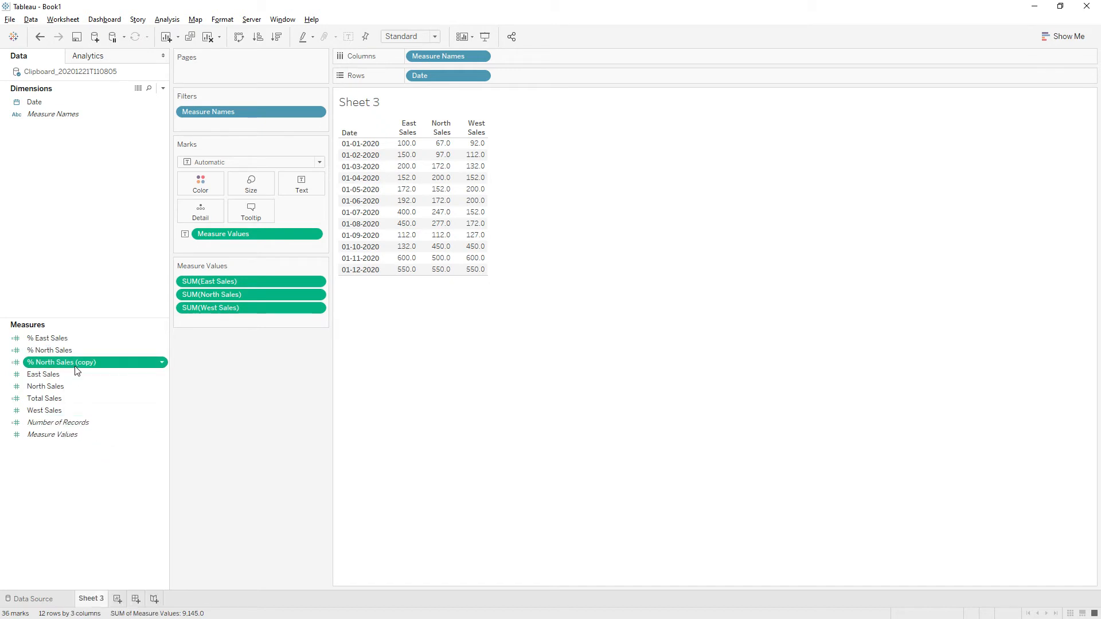
{"action": "double_click", "coordinate": [61, 363]}
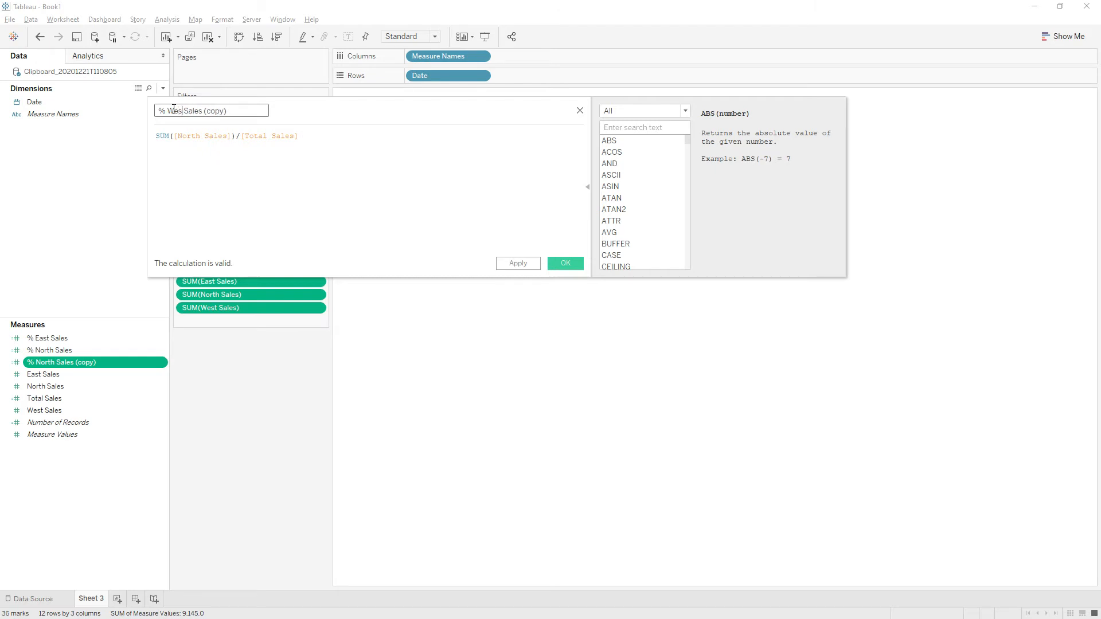
{"action": "type", "text": "% West Sales"}
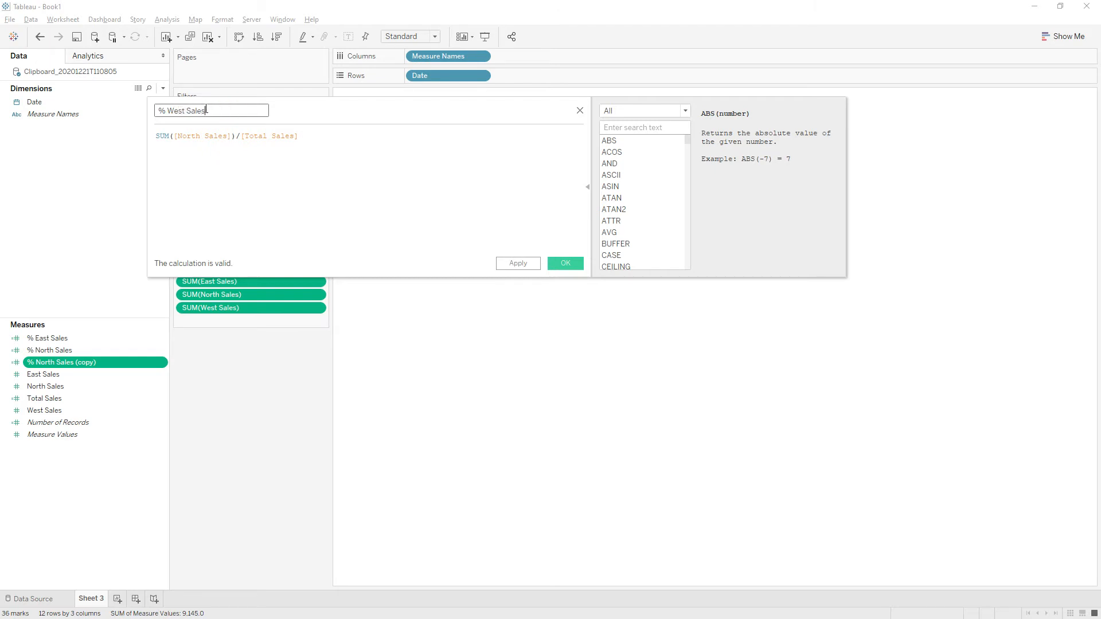
{"action": "left_click", "coordinate": [203, 135]}
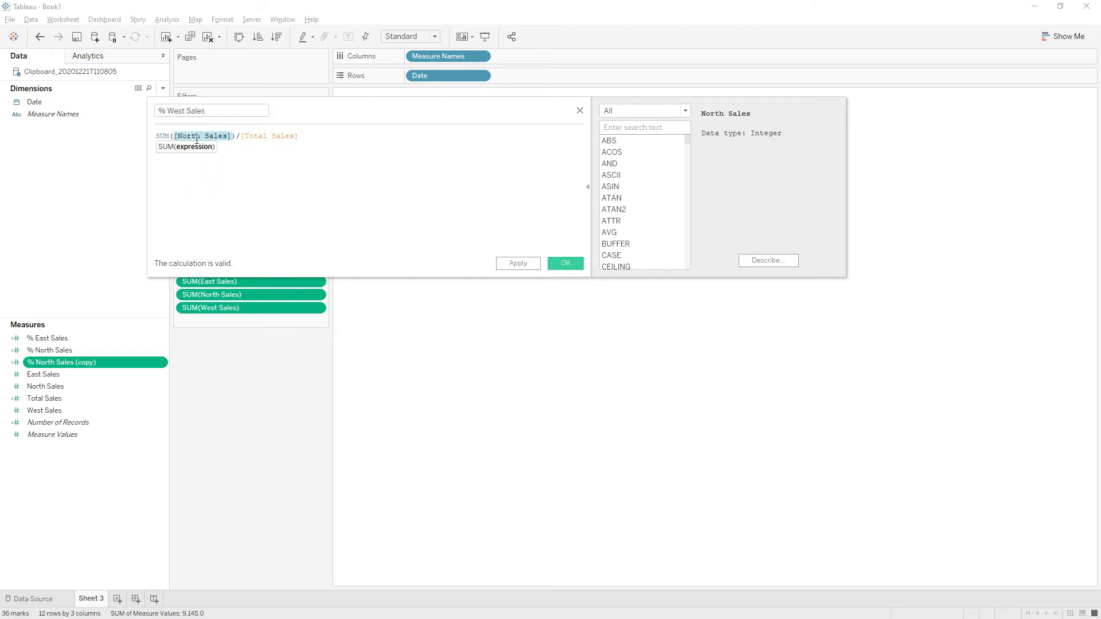
{"action": "type", "text": "West Sales"}
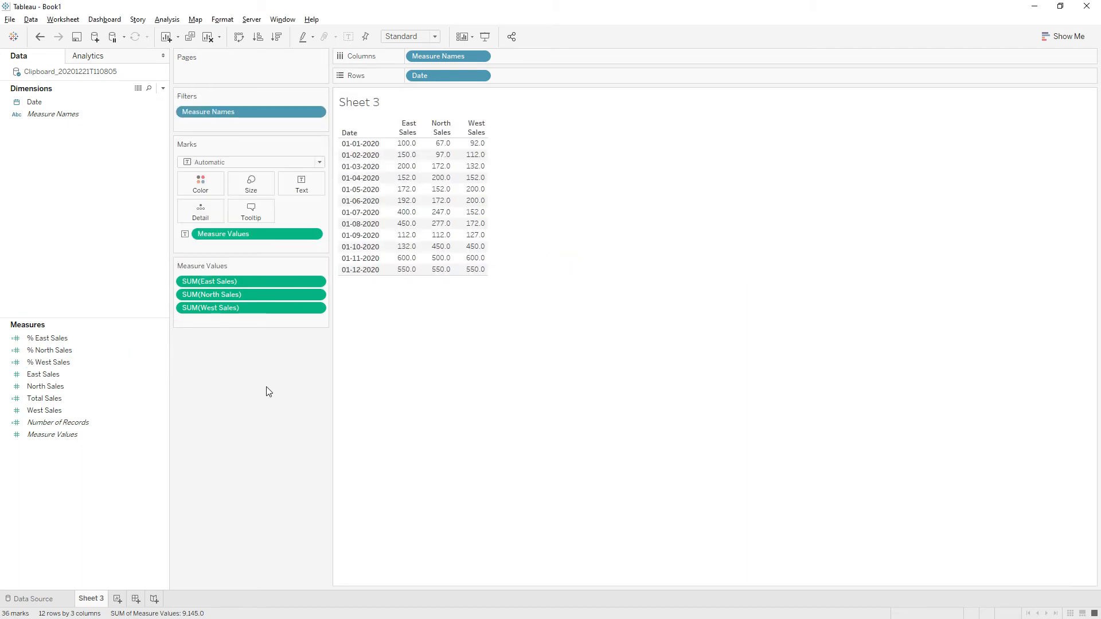
{"action": "left_click_drag", "start_coordinate": [447, 56], "coordinate": [506, 67]}
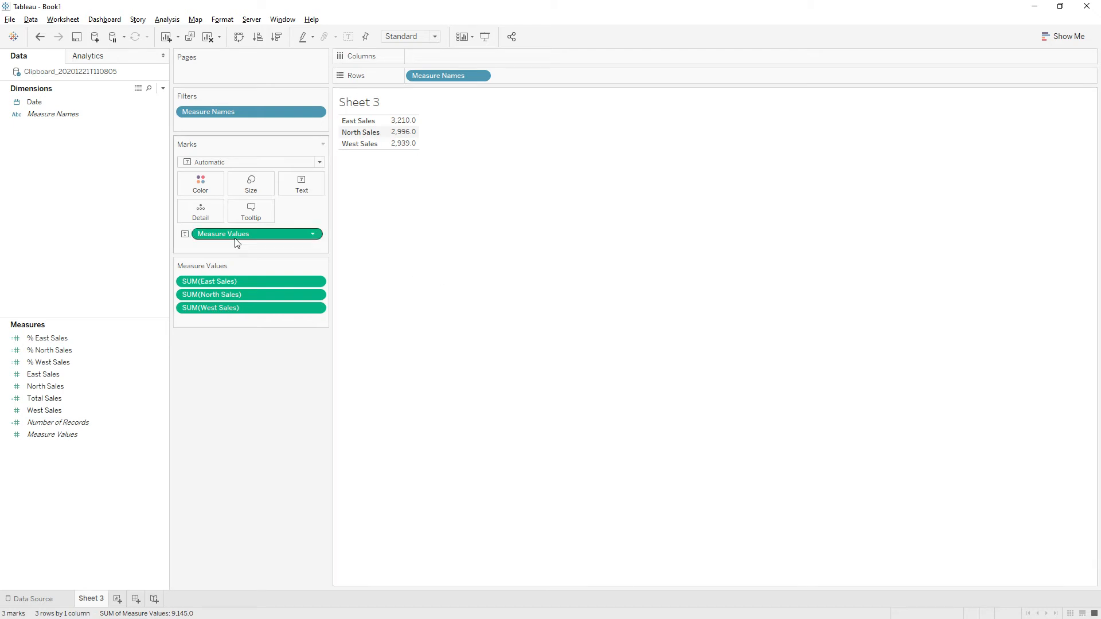
{"action": "mouse_move", "coordinate": [368, 173]}
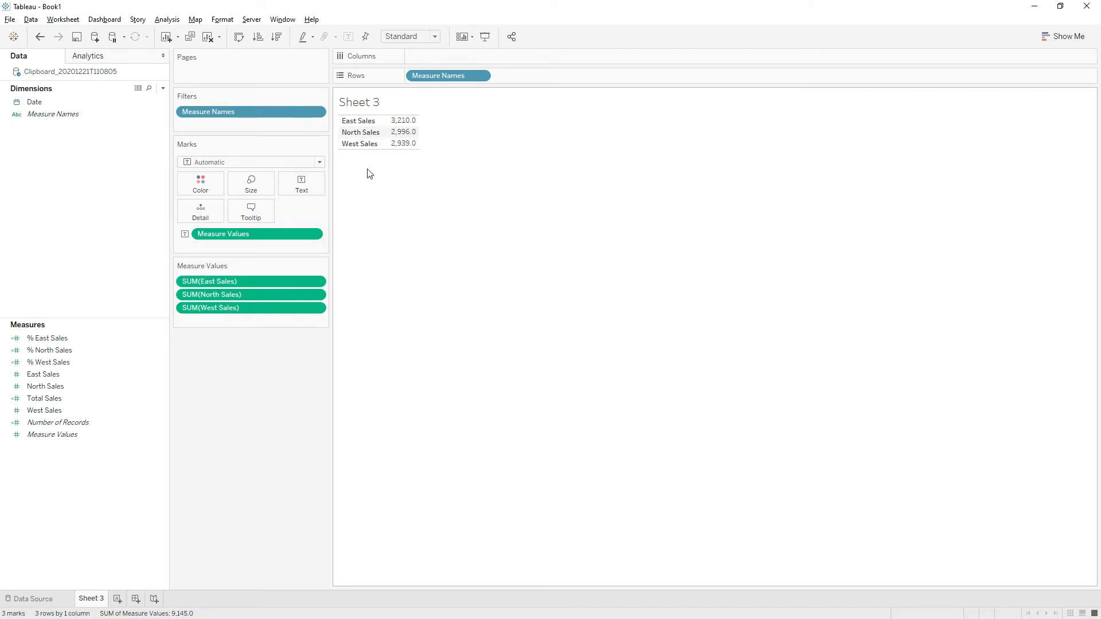
{"action": "mouse_move", "coordinate": [473, 209]}
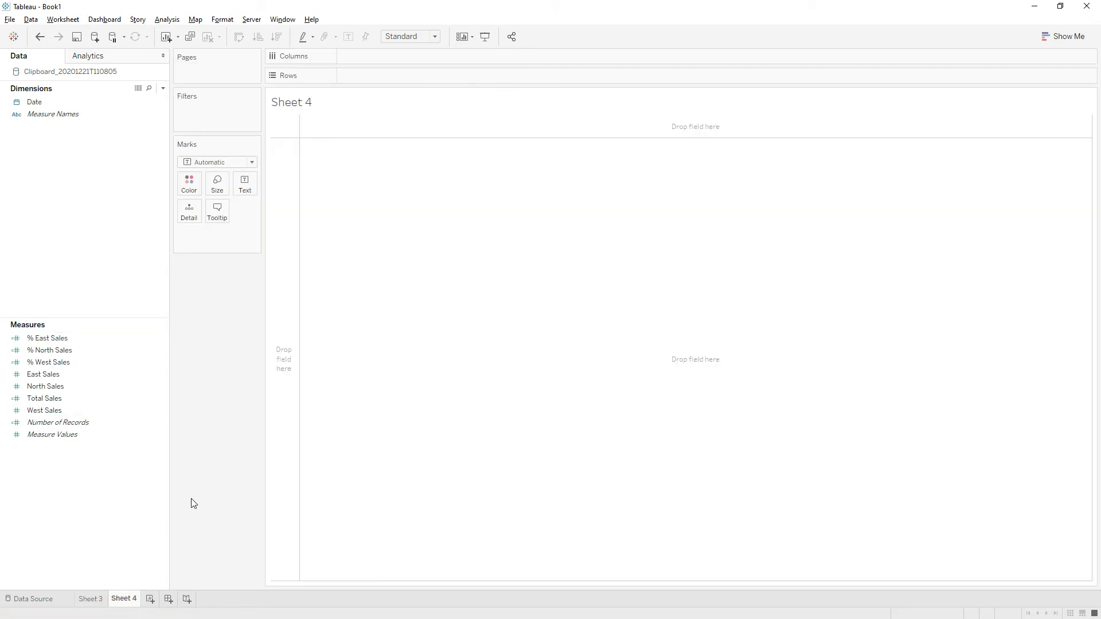
- Put Measure Names on Sheet 4's Rows and drop the totals, keeping only % East, North, West shares
{"action": "left_click", "coordinate": [43, 374]}
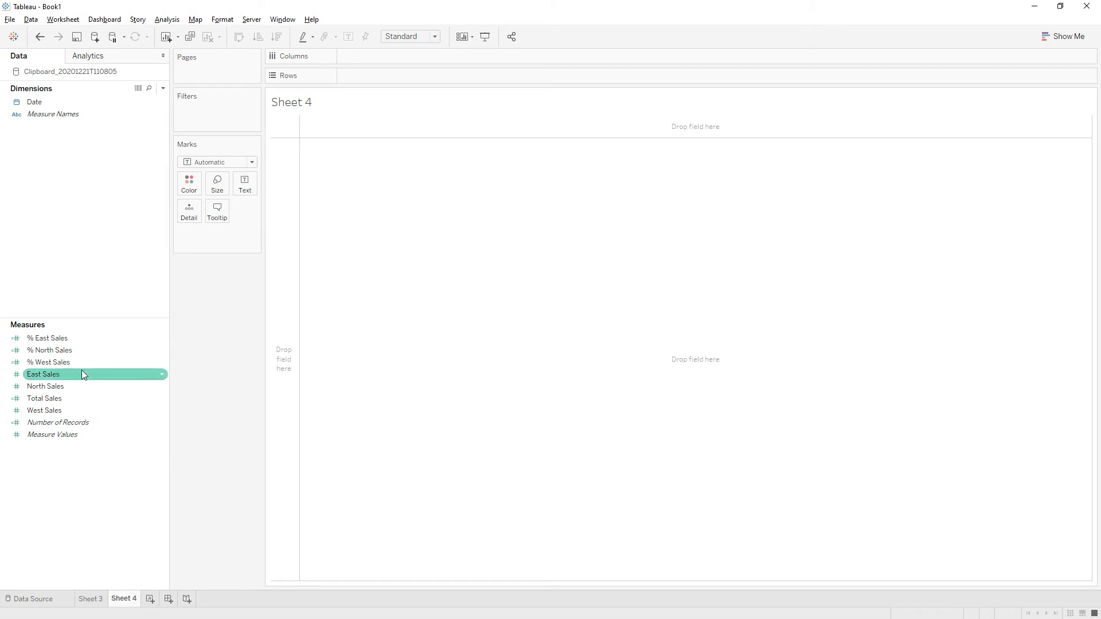
{"action": "left_click", "coordinate": [53, 114]}
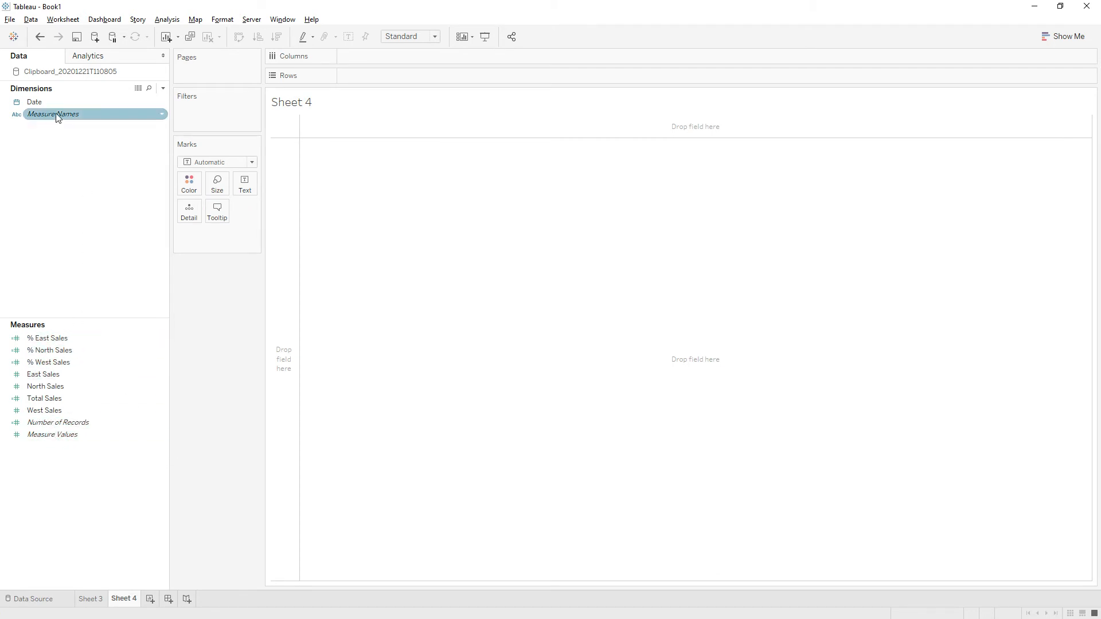
{"action": "left_click_drag", "start_coordinate": [53, 114], "coordinate": [371, 76]}
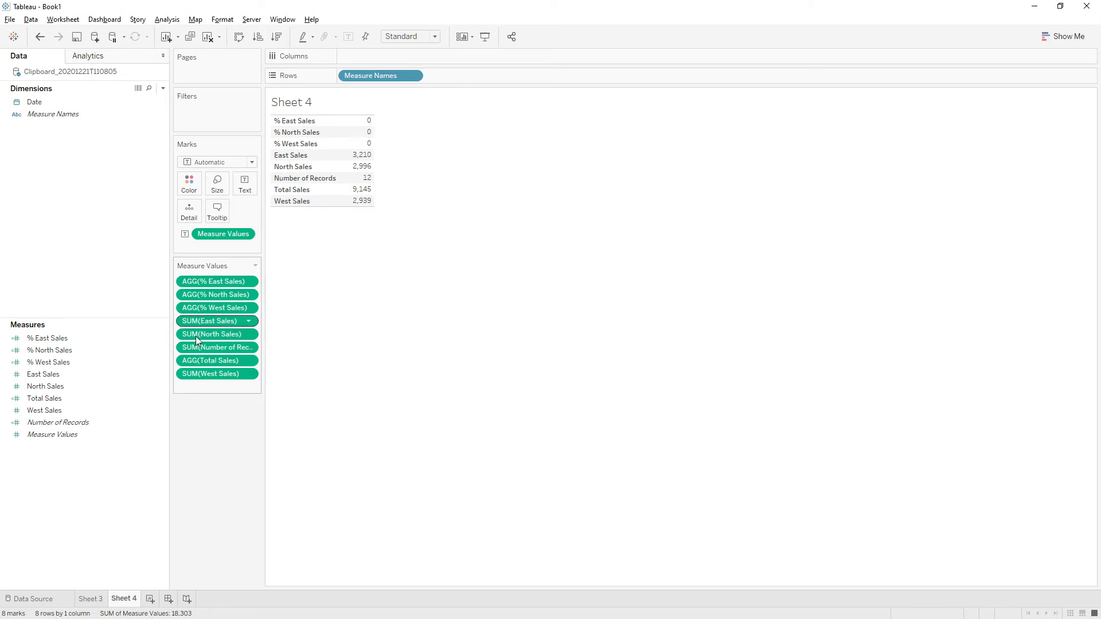
{"action": "left_click_drag", "start_coordinate": [216, 347], "coordinate": [218, 463]}
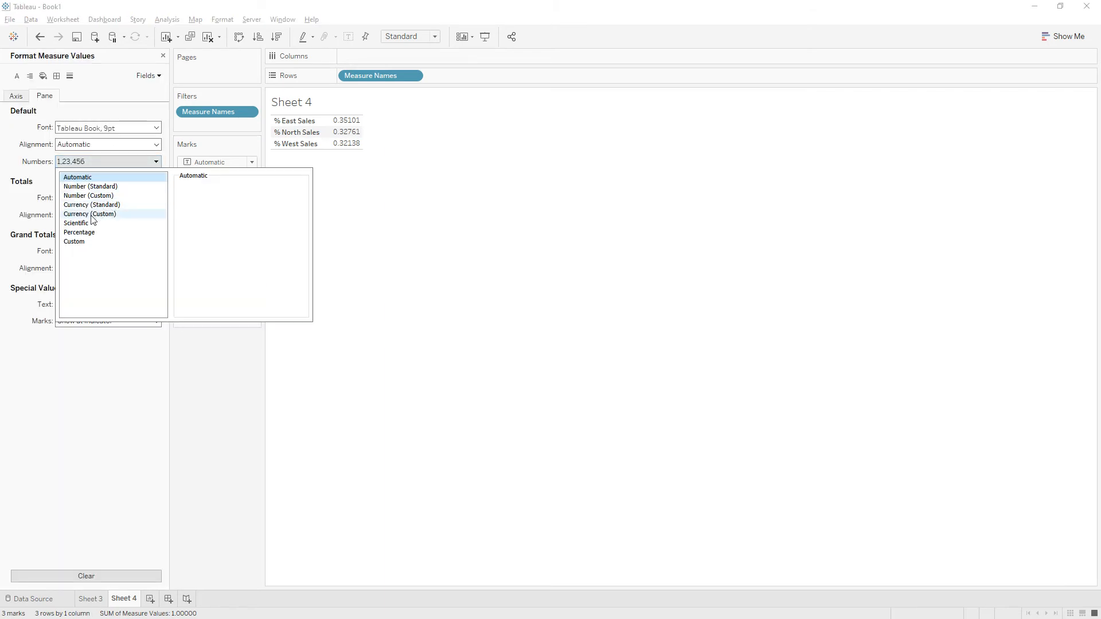
- Format Sheet 4's shares as one-decimal percentages (35.1%, 32.8%, 32.1%) and hide region headers
{"action": "left_click", "coordinate": [79, 233]}
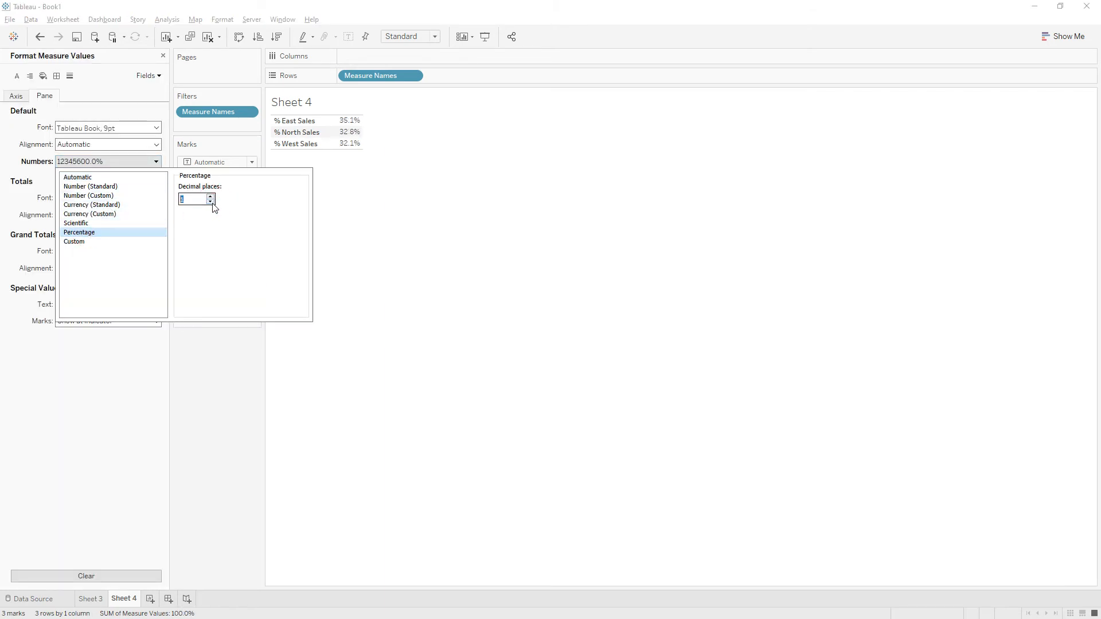
{"action": "left_click", "coordinate": [369, 75]}
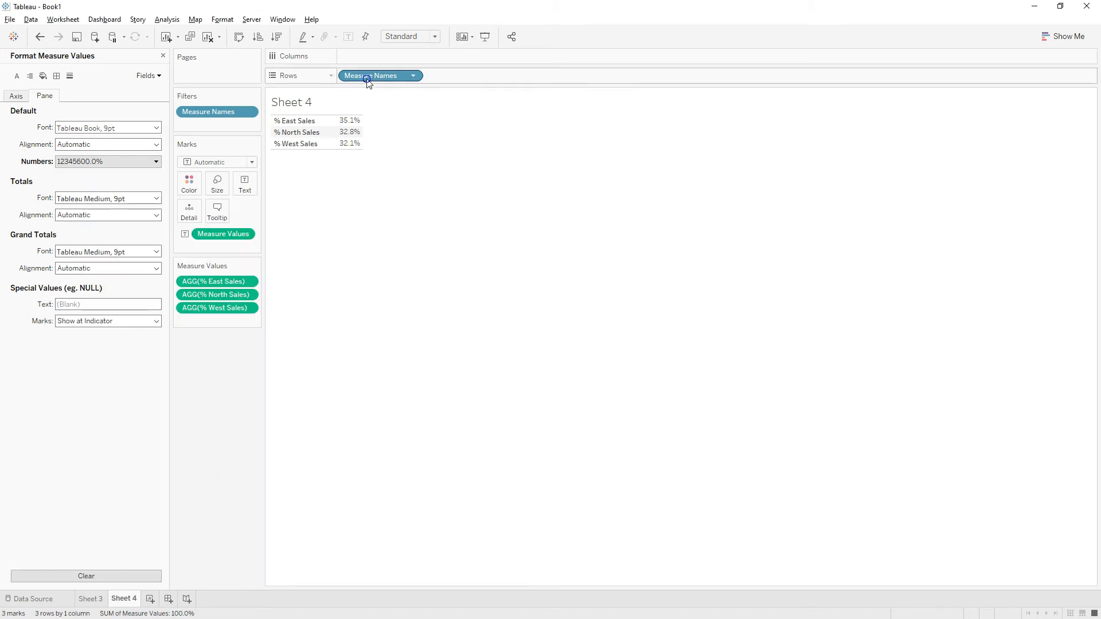
{"action": "left_click", "coordinate": [370, 75]}
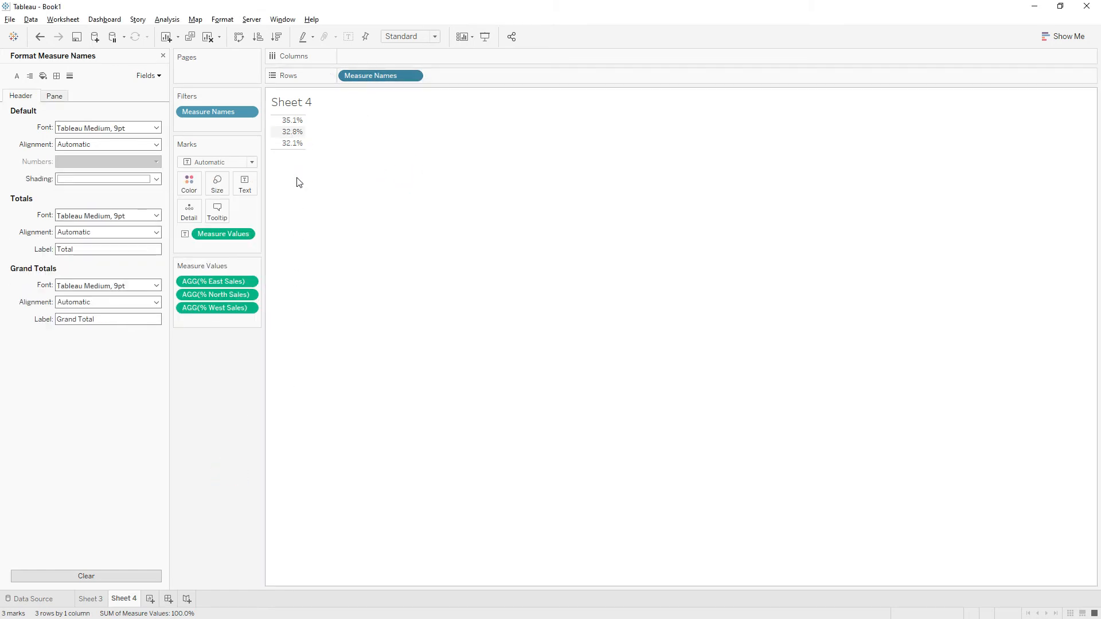
{"action": "mouse_move", "coordinate": [206, 510]}
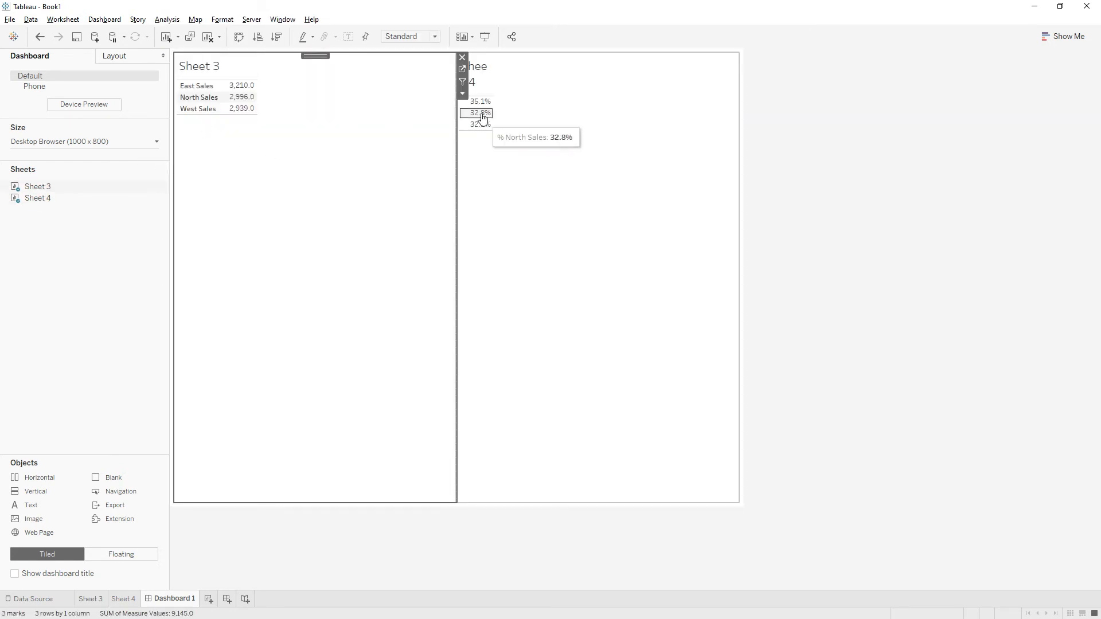
- Hide Sheet 4's title on Dashboard 1 and drag the divider left to narrow Sheet 3
{"action": "right_click", "coordinate": [470, 65]}
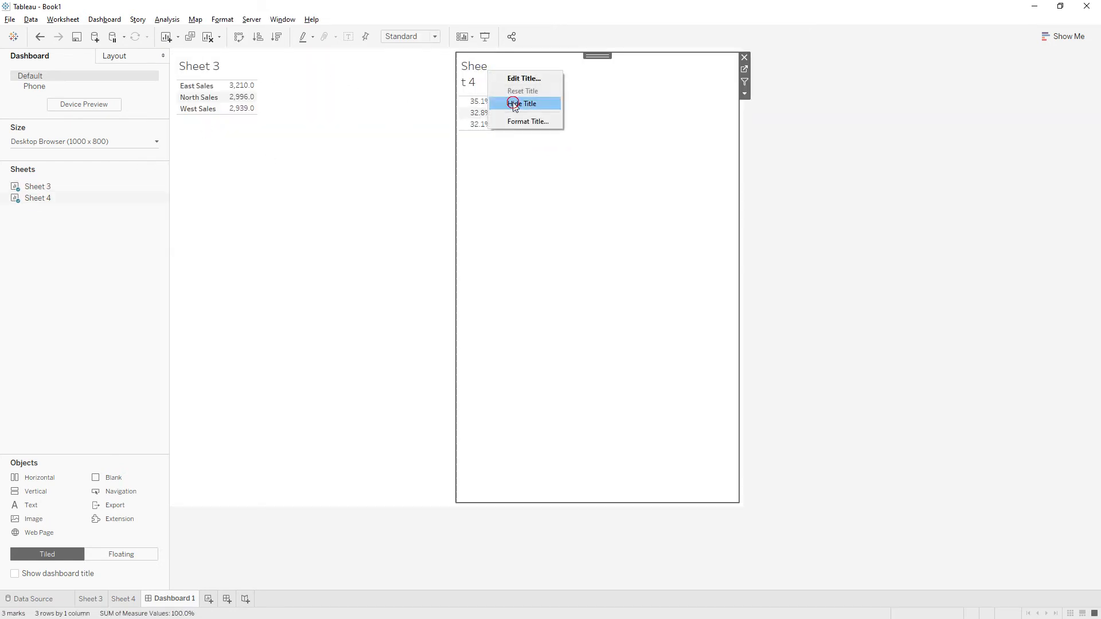
{"action": "left_click", "coordinate": [522, 103]}
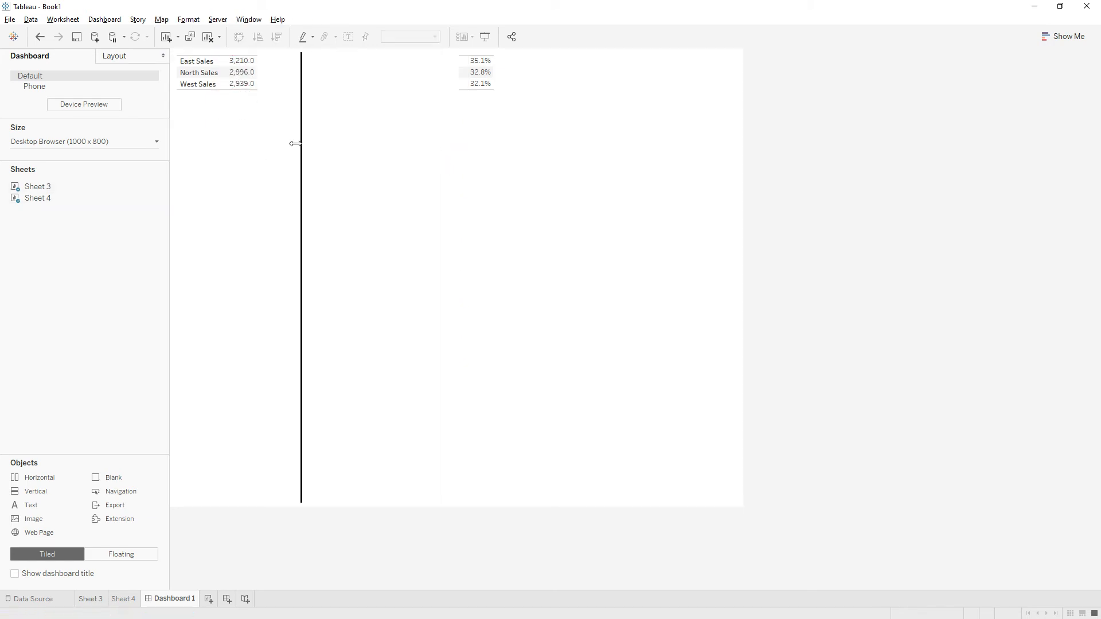
{"action": "left_click_drag", "start_coordinate": [300, 143], "coordinate": [257, 145]}
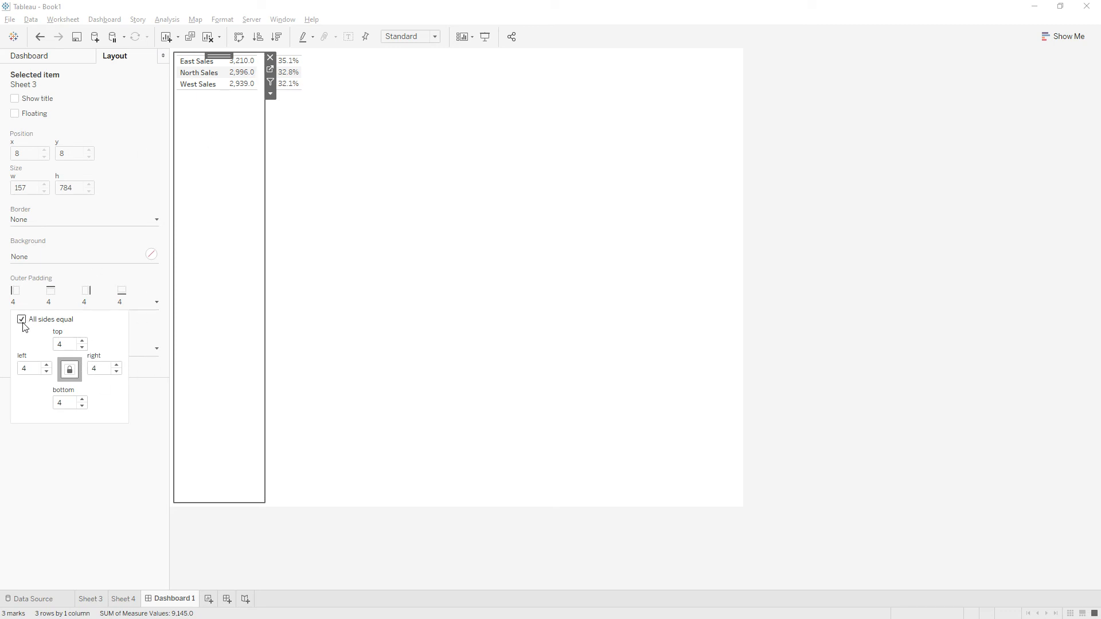
- Uncheck 'All sides equal' under Outer Padding and set Sheet 3's right padding to 0
{"action": "left_click", "coordinate": [116, 372]}
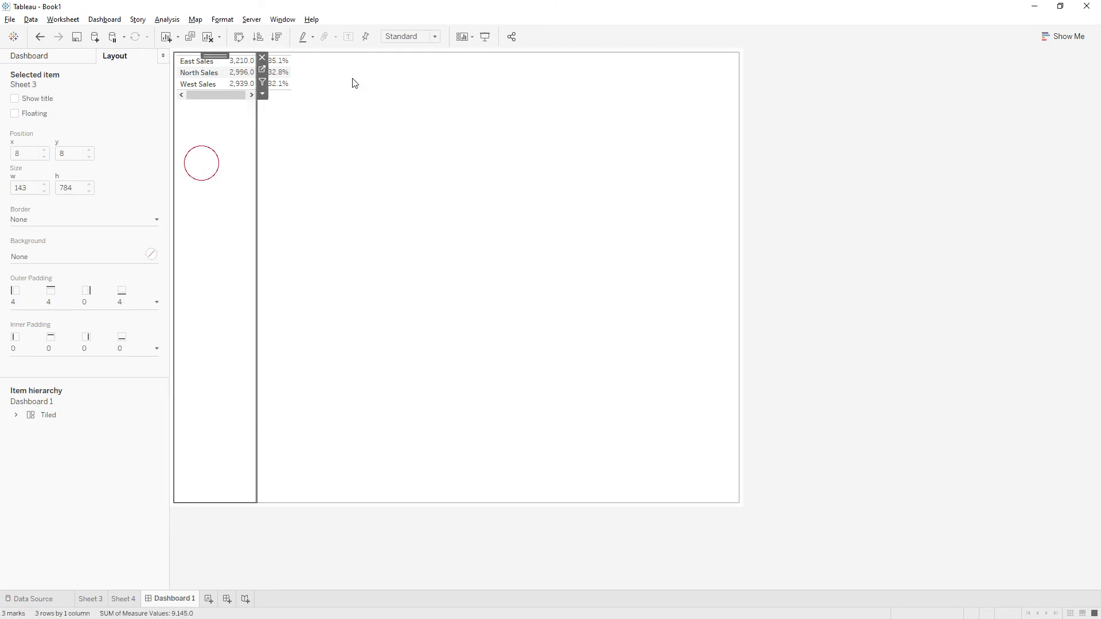
{"action": "left_click", "coordinate": [408, 35]}
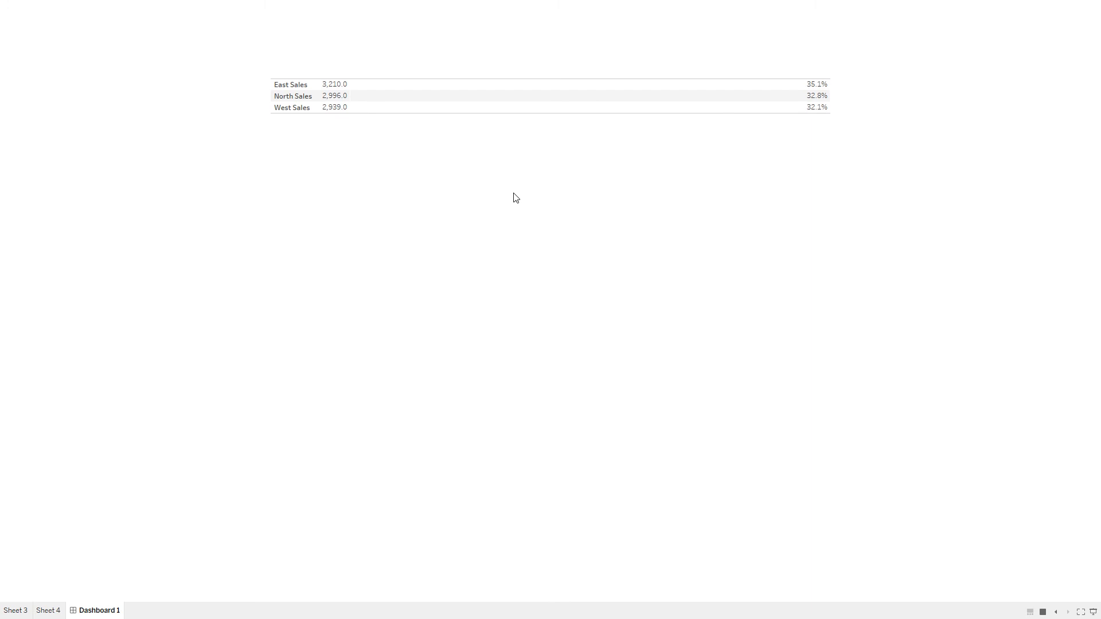
{"action": "mouse_move", "coordinate": [562, 281]}
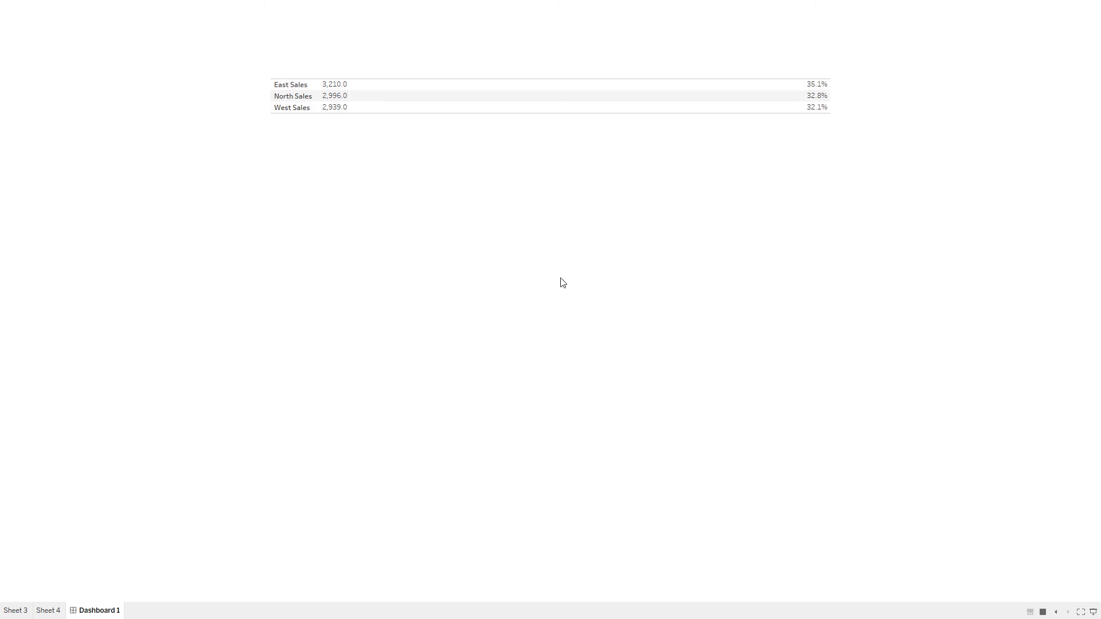
{"action": "mouse_move", "coordinate": [726, 95]}
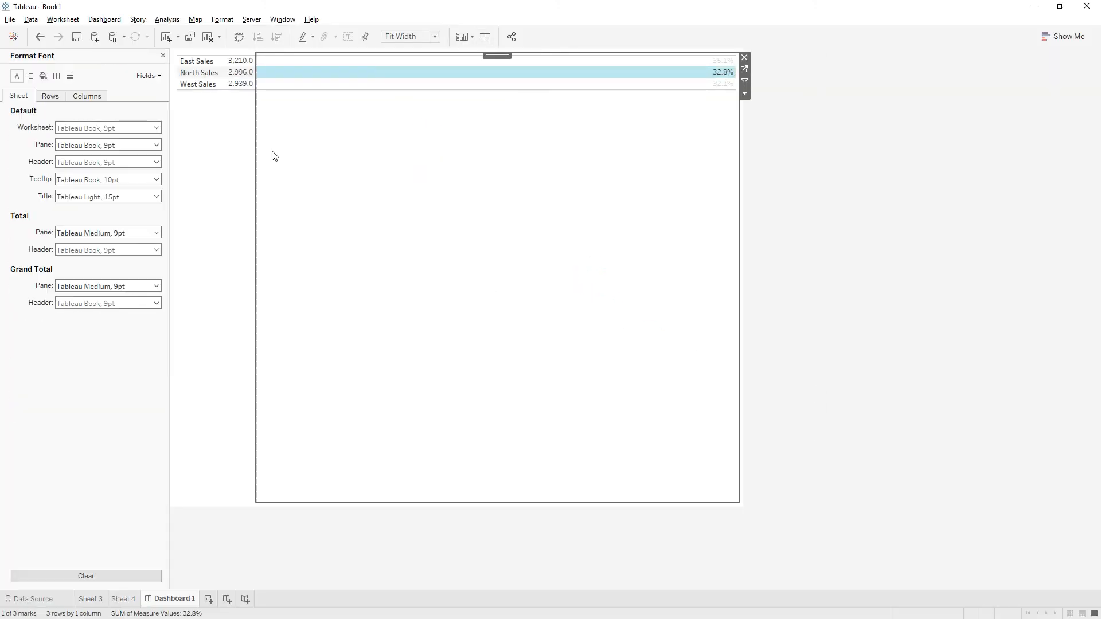
- Set Sheet 4's Pane and Header alignment to Left
{"action": "left_click", "coordinate": [29, 76]}
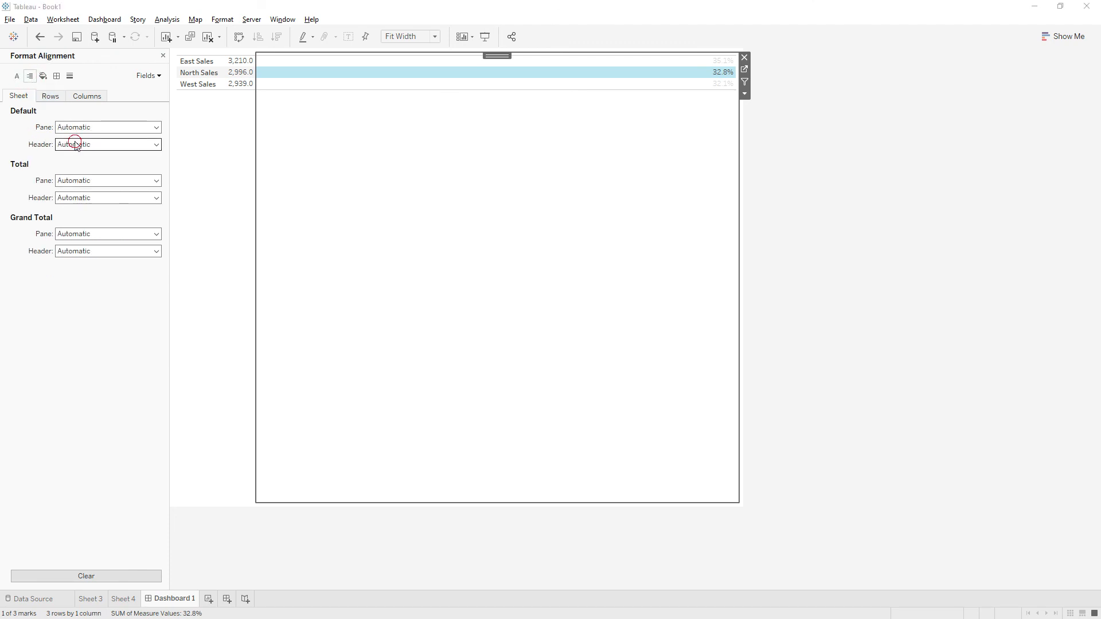
{"action": "left_click", "coordinate": [108, 144]}
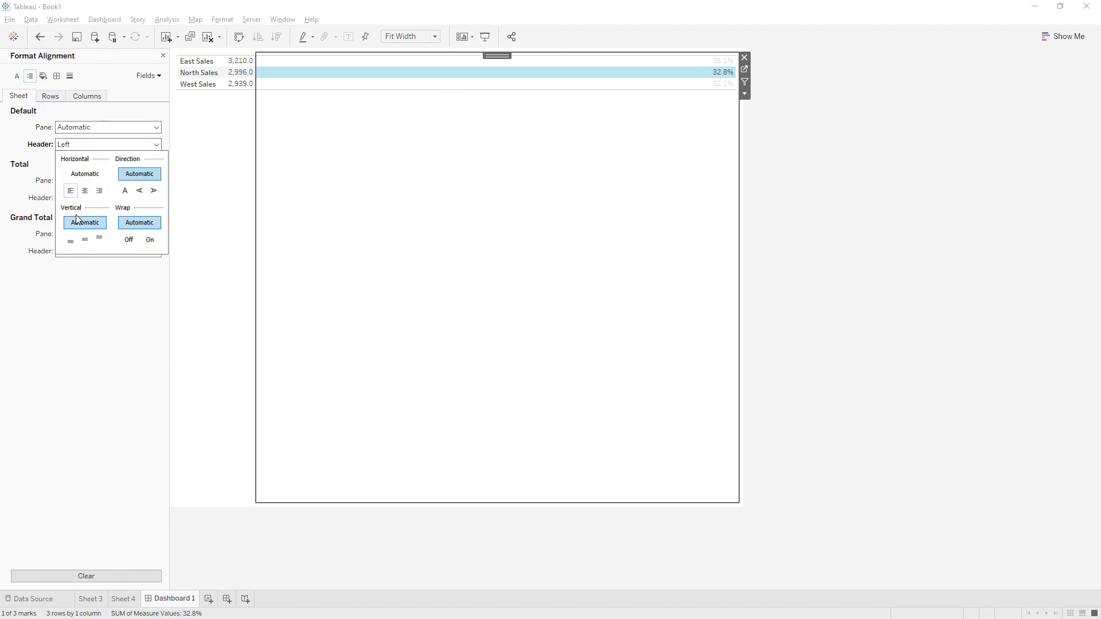
{"action": "left_click", "coordinate": [70, 239]}
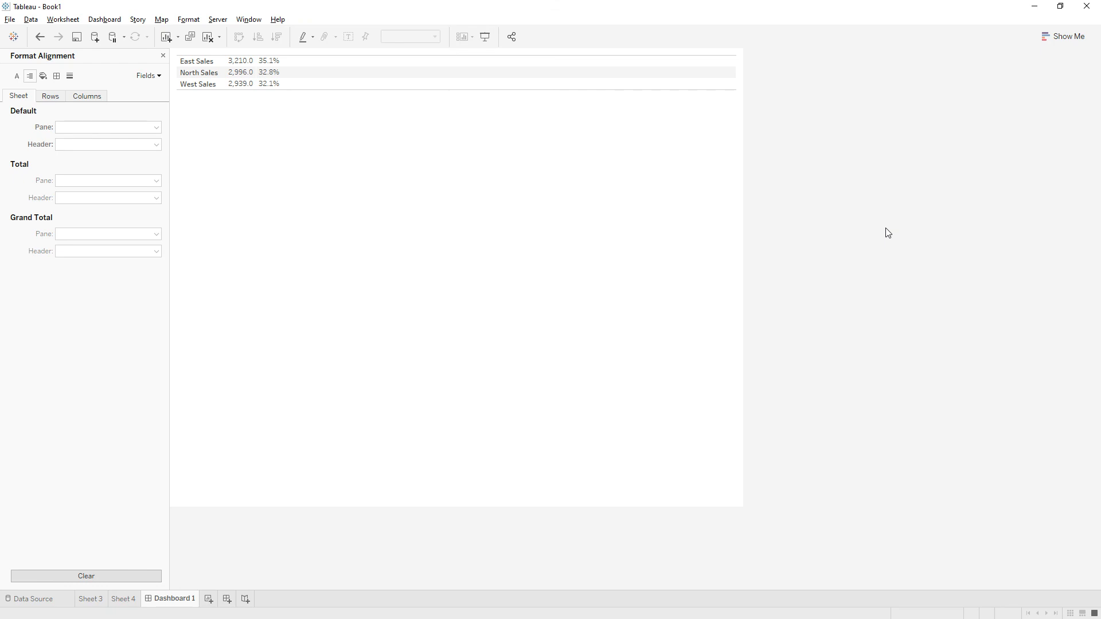
{"action": "mouse_move", "coordinate": [926, 466]}
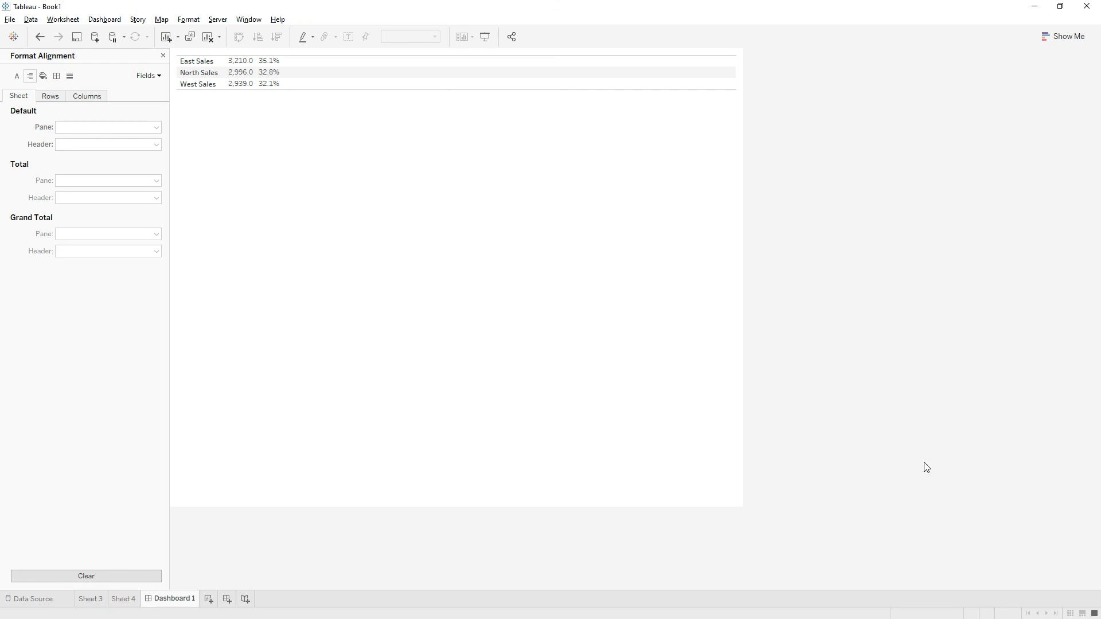
{"action": "mouse_move", "coordinate": [823, 320]}
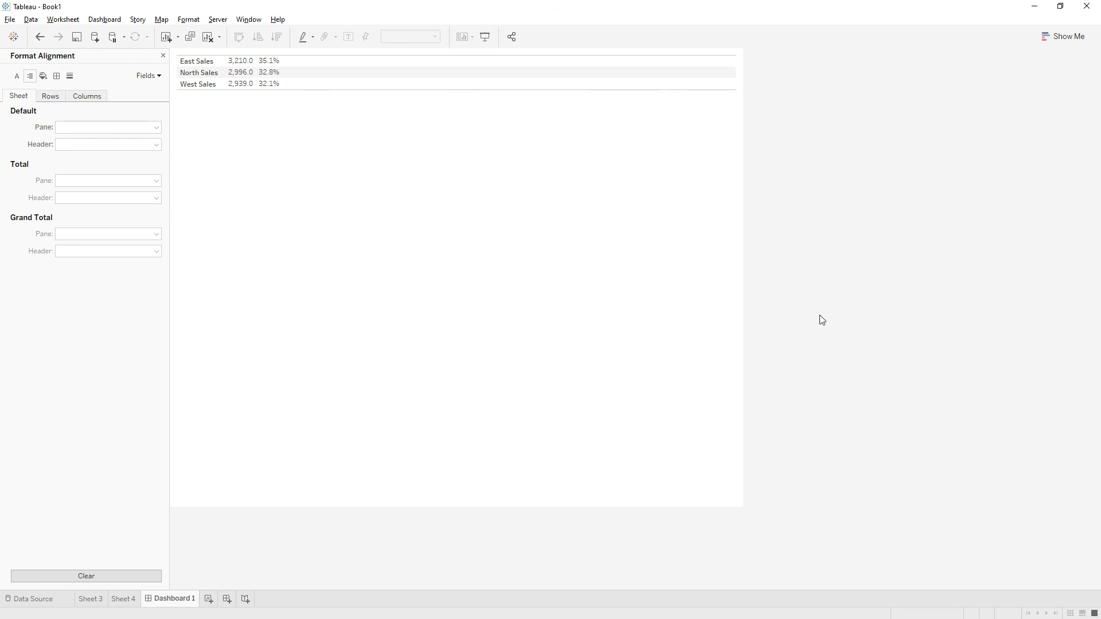